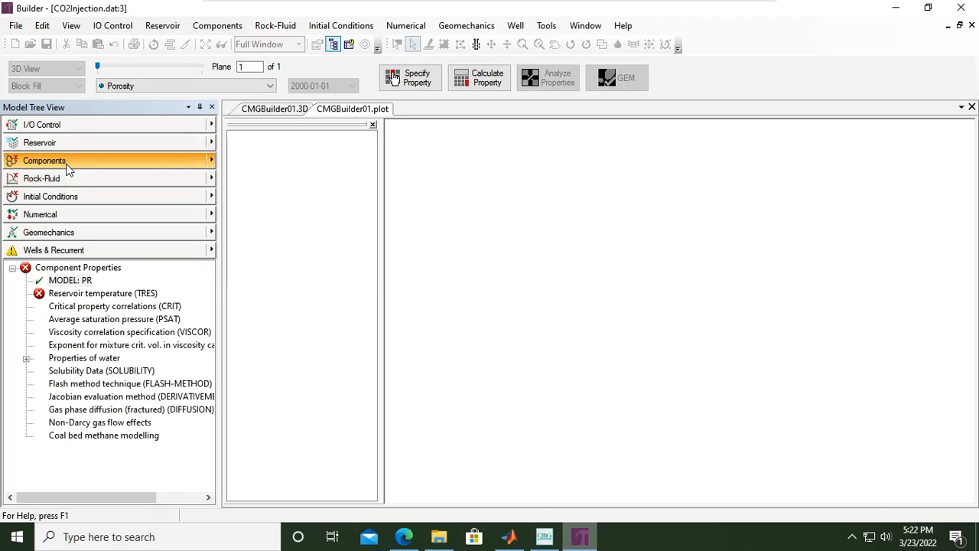
# - Return to the CMG Launcher and launch WinProp 2019.10, opening a new WP_TEMP1.DAT case
pyautogui.click(545, 536)
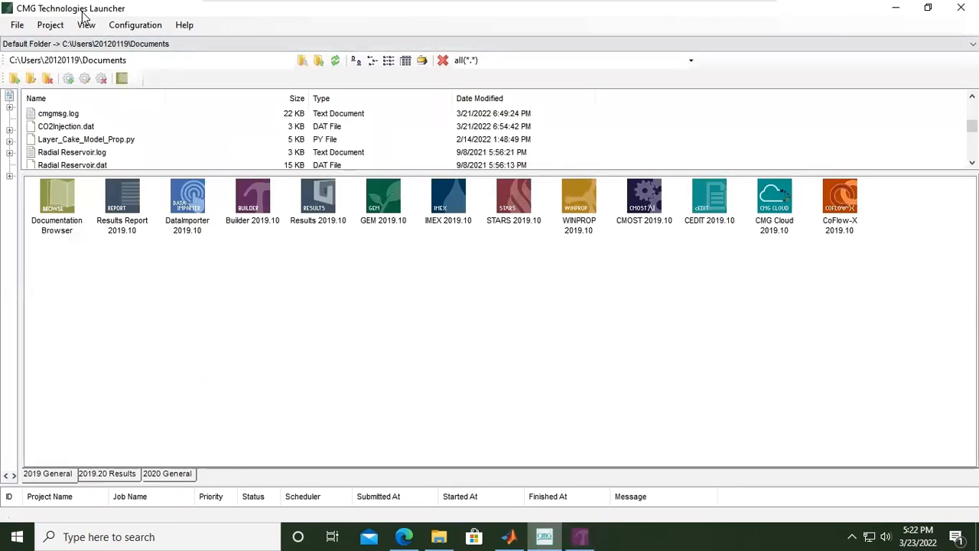
pyautogui.click(65, 126)
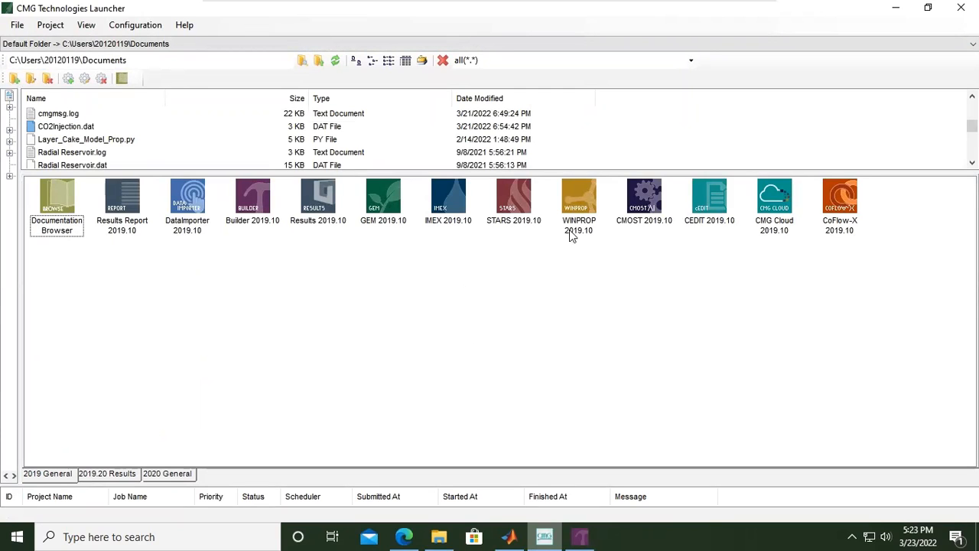
pyautogui.moveTo(578, 196)
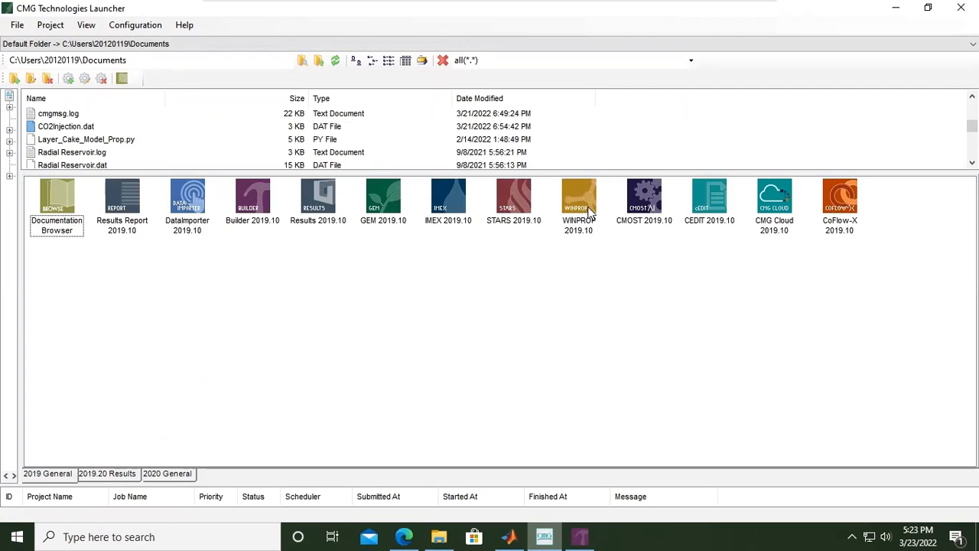
pyautogui.click(578, 199)
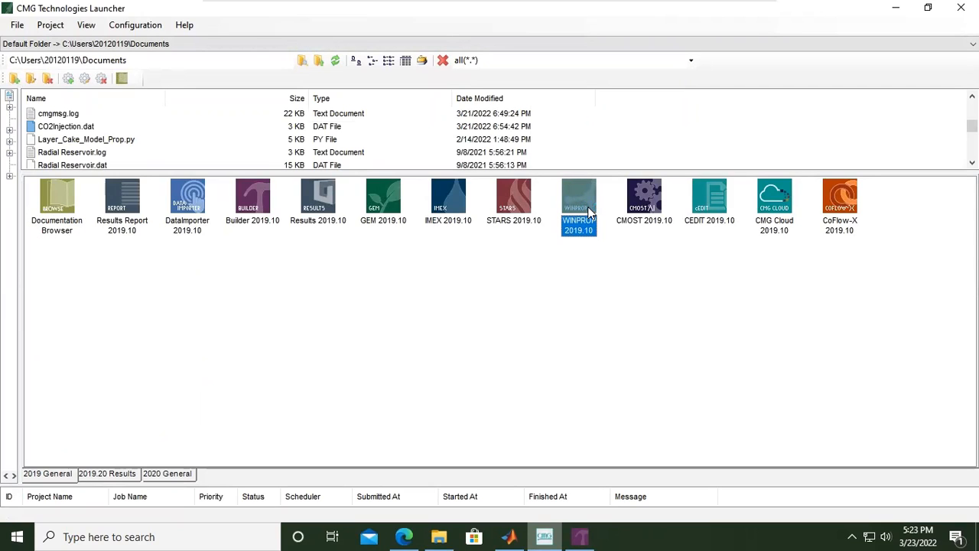
pyautogui.doubleClick(578, 196)
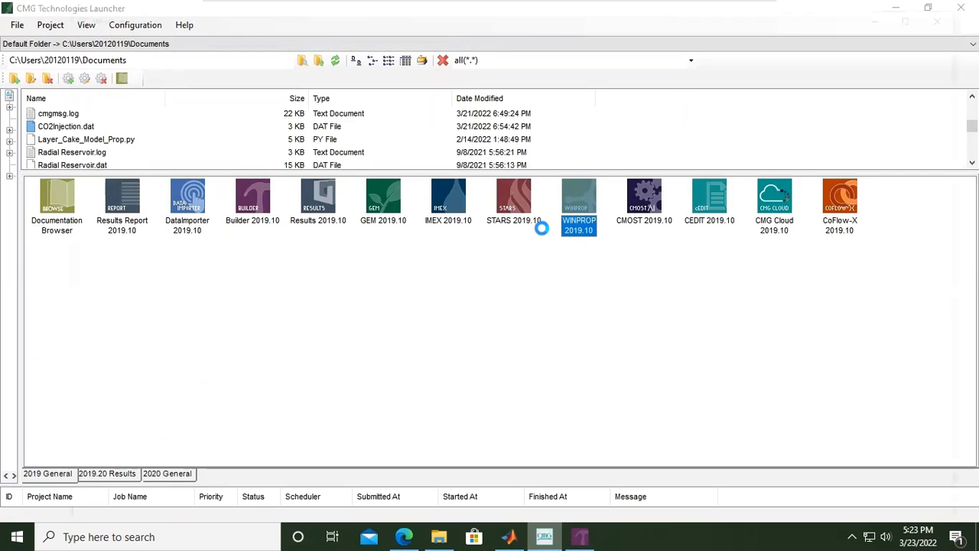
pyautogui.doubleClick(578, 199)
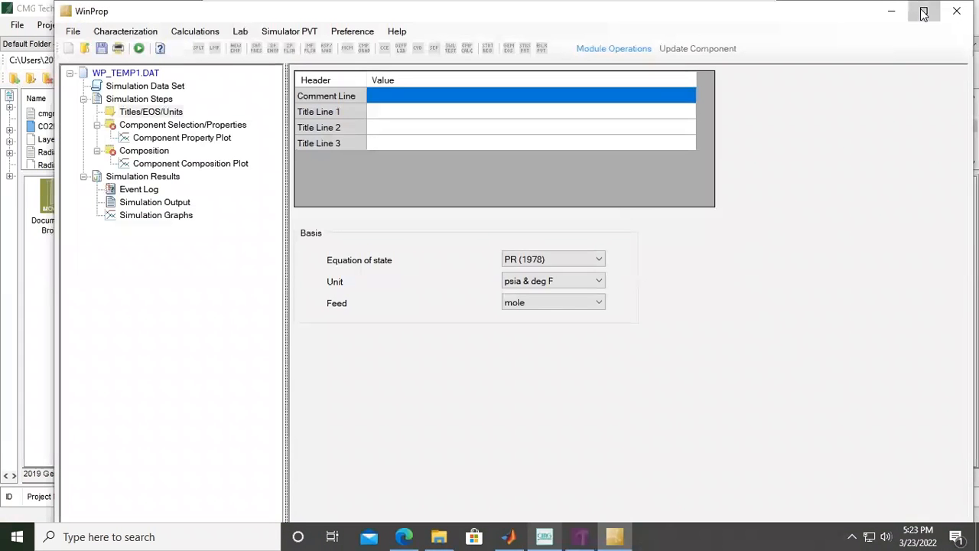
# - Maximize WinProp and enter WINPROP_CO2INJECTION as the case comment line
pyautogui.click(924, 11)
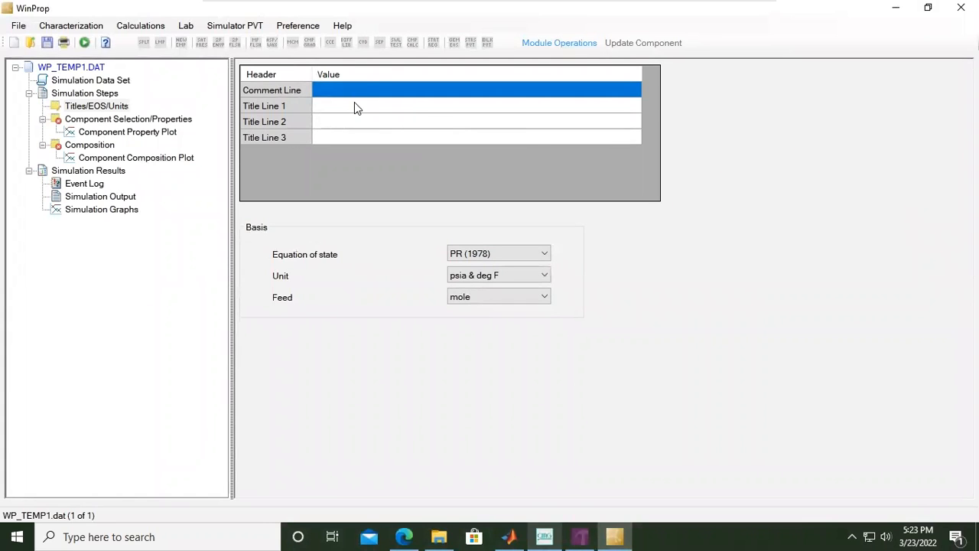
pyautogui.moveTo(192, 136)
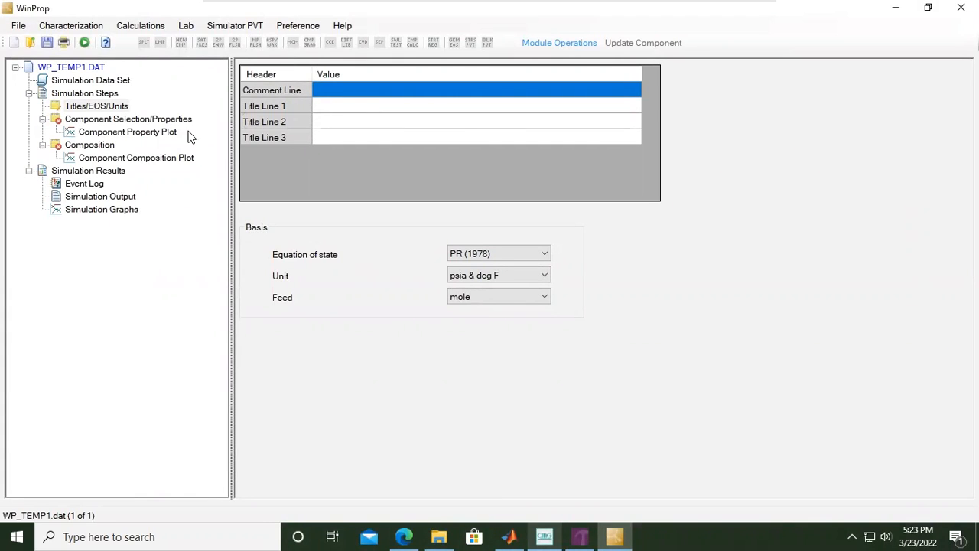
pyautogui.moveTo(90, 113)
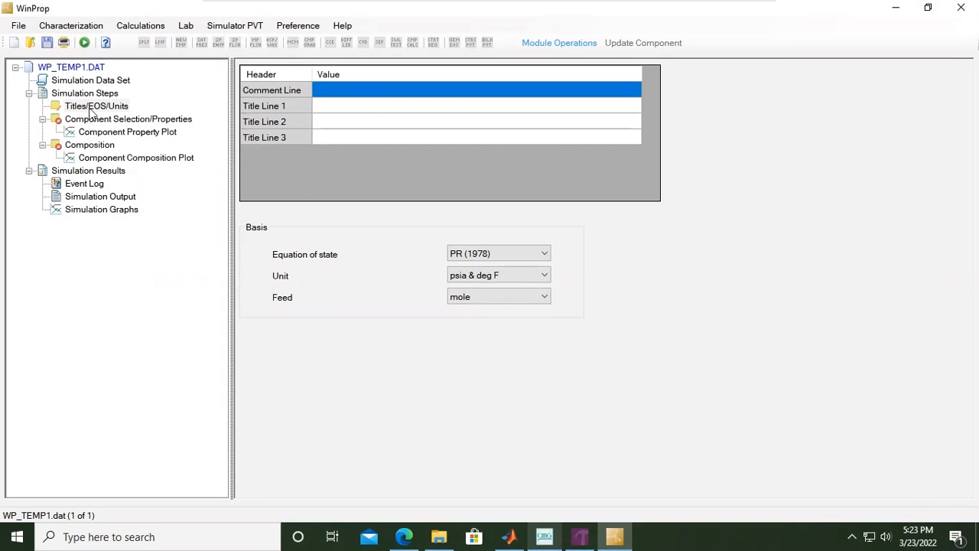
pyautogui.moveTo(120, 113)
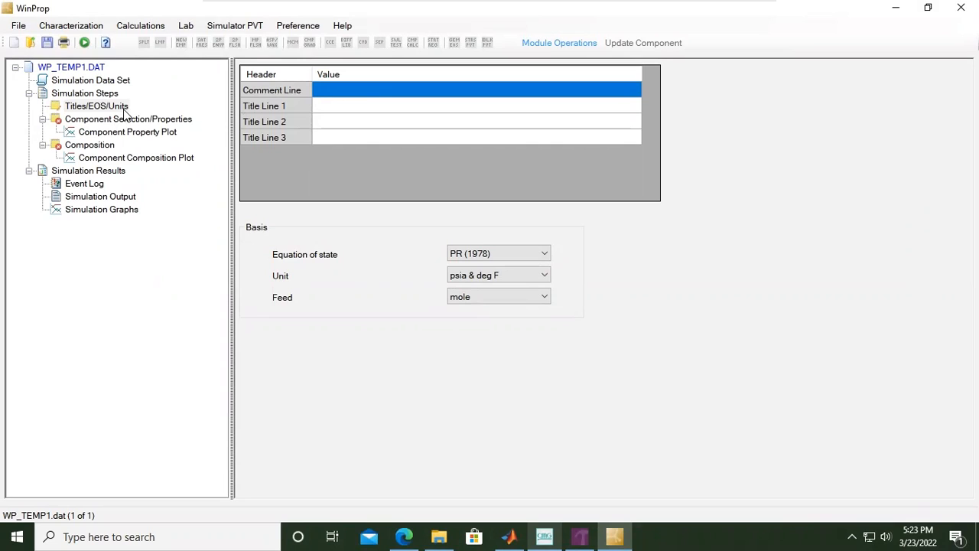
pyautogui.moveTo(283, 114)
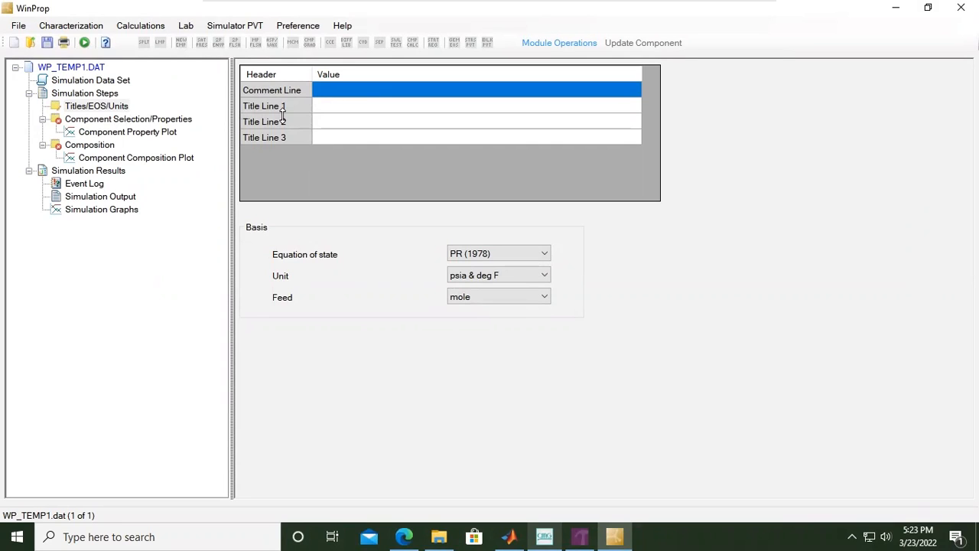
pyautogui.moveTo(371, 113)
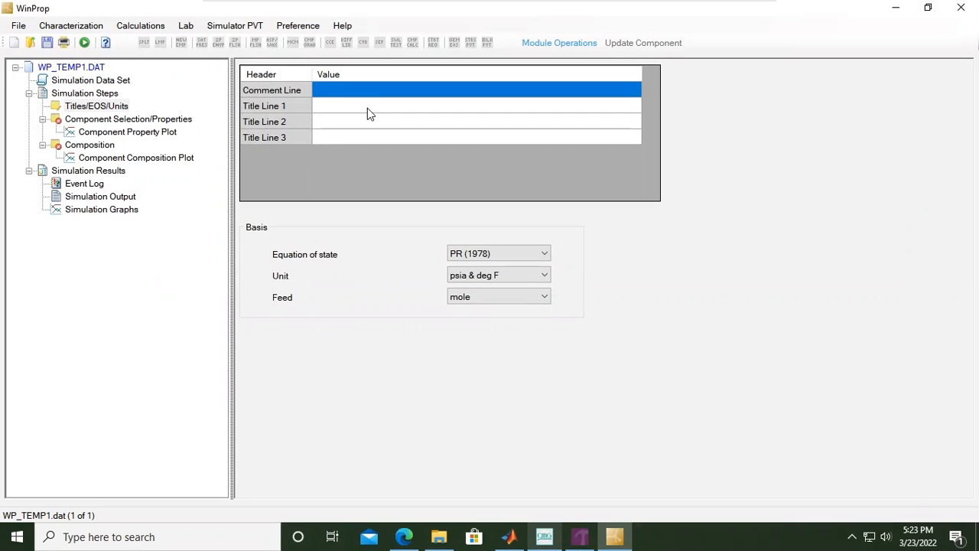
pyautogui.moveTo(370, 98)
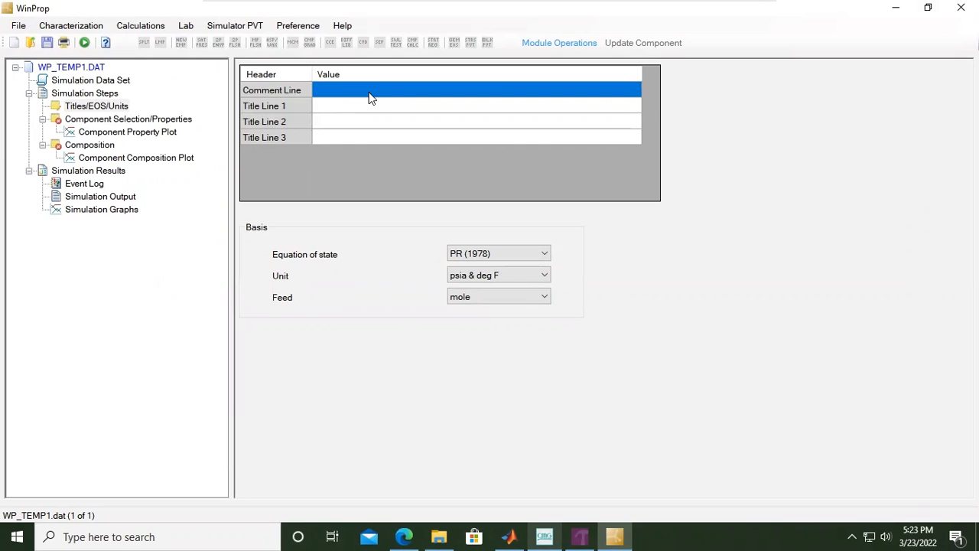
pyautogui.write('Wf')
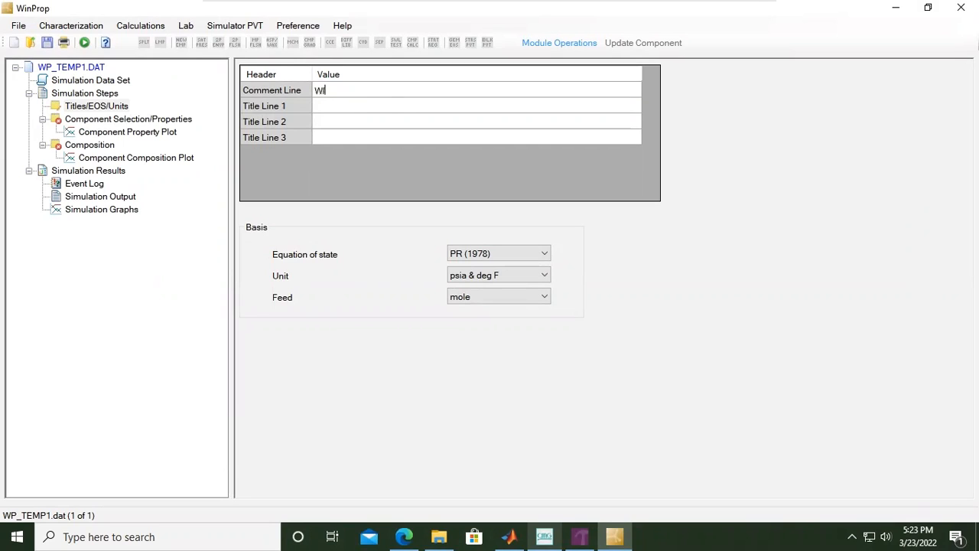
pyautogui.write('NPROP')
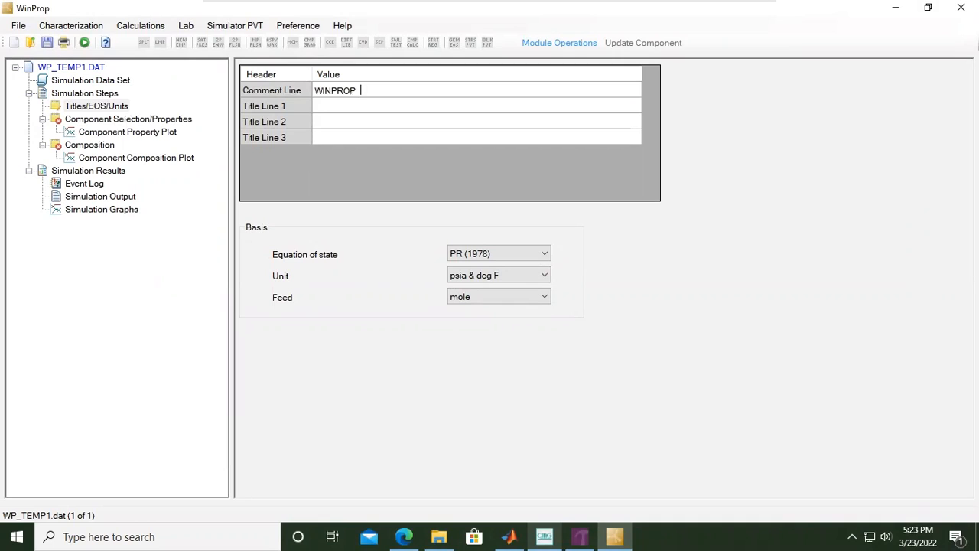
pyautogui.write('CO2')
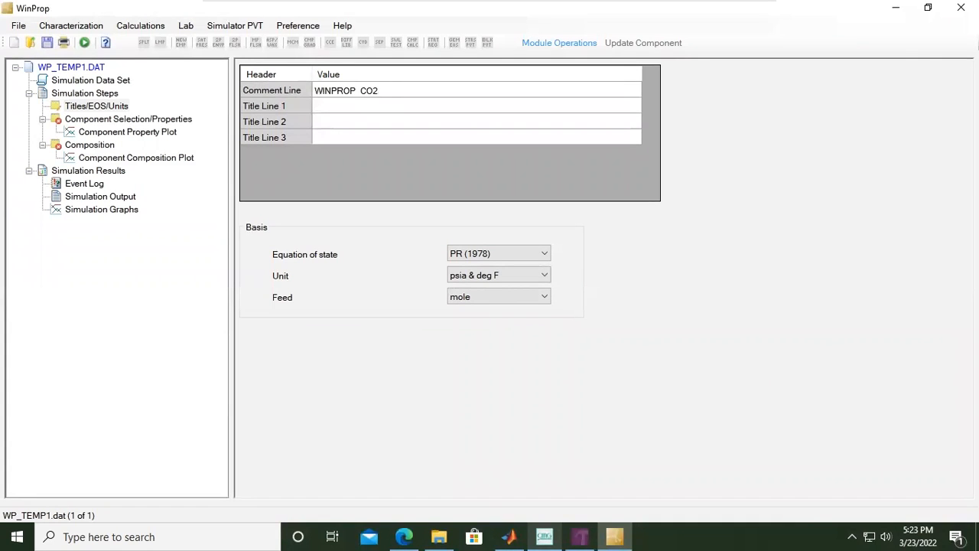
pyautogui.write('INJECTION')
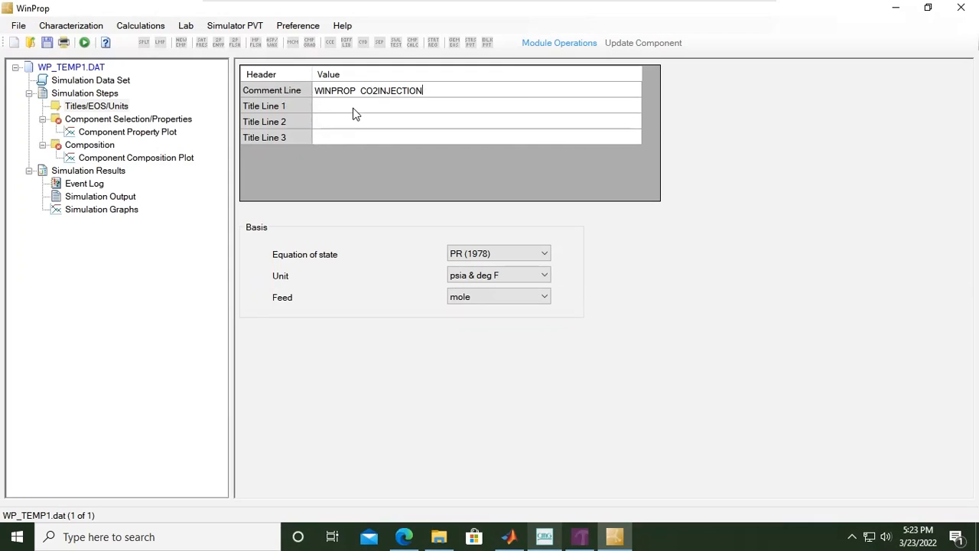
pyautogui.click(474, 121)
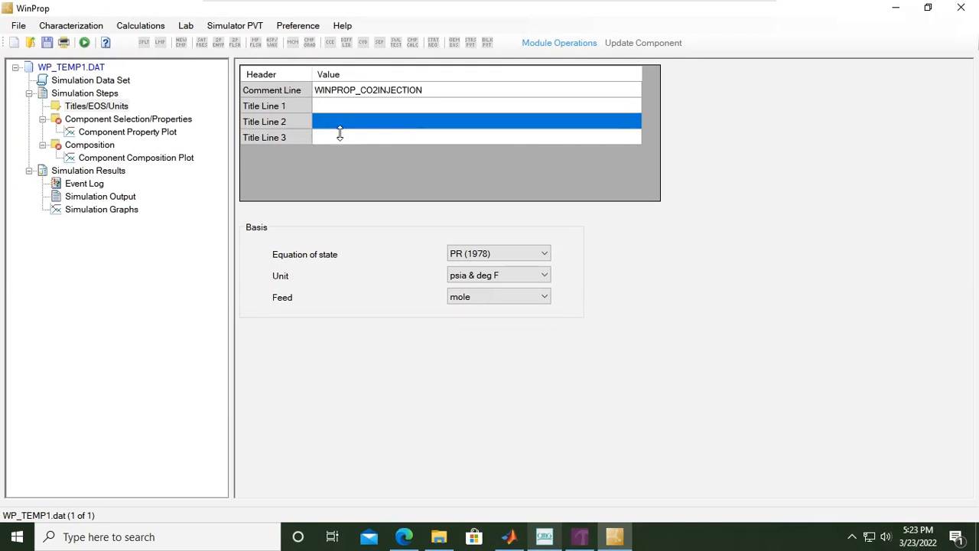
pyautogui.click(477, 138)
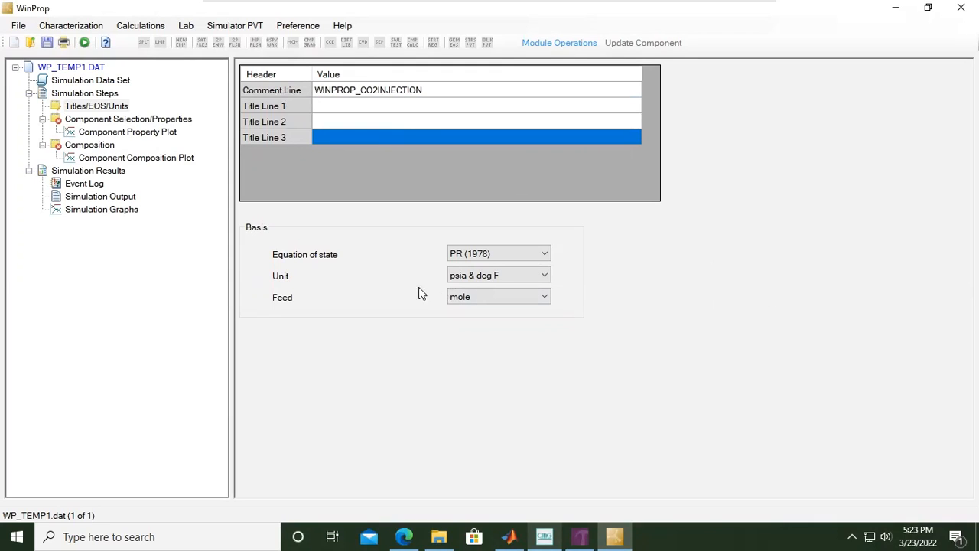
pyautogui.moveTo(312, 263)
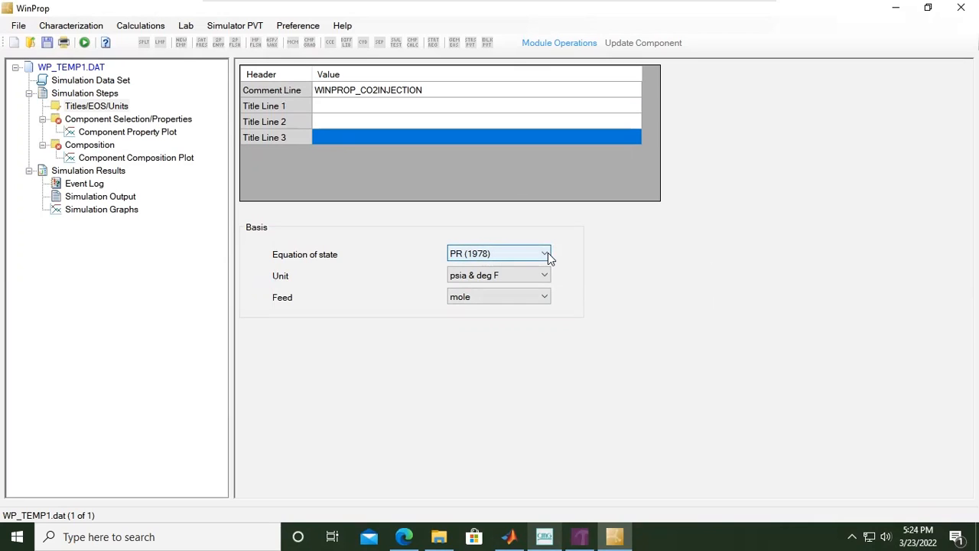
# - Keep PR (1978) EOS, set units to kPa & deg C, and keep the mole feed basis
pyautogui.click(545, 254)
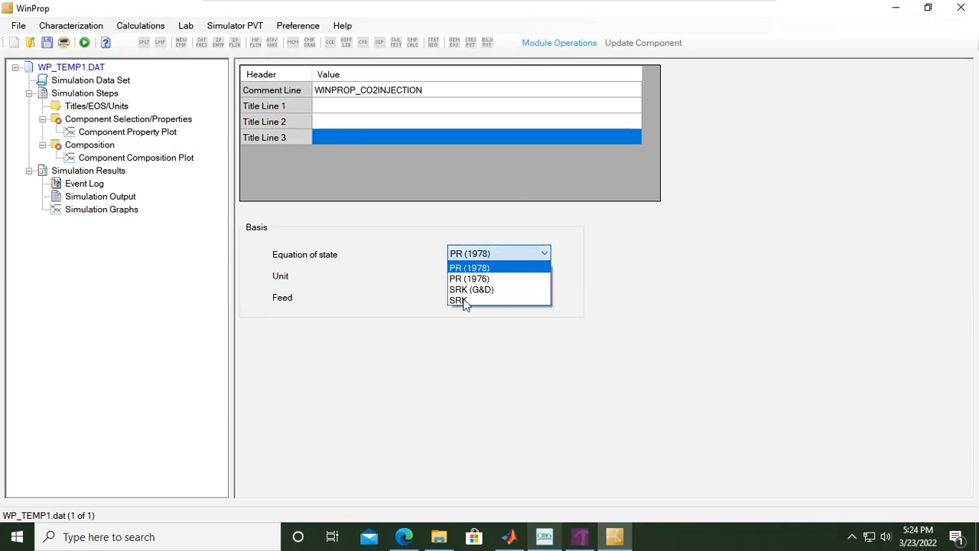
pyautogui.moveTo(468, 278)
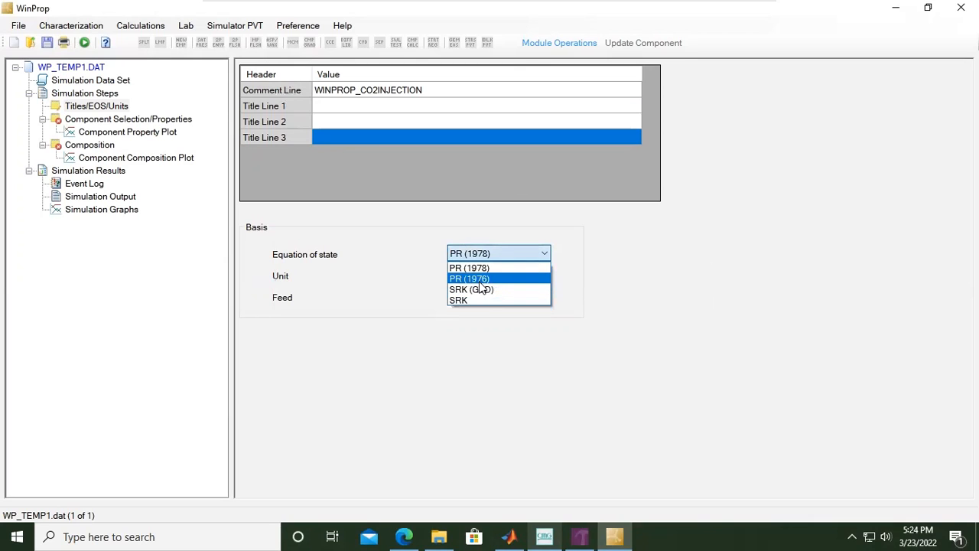
pyautogui.moveTo(471, 289)
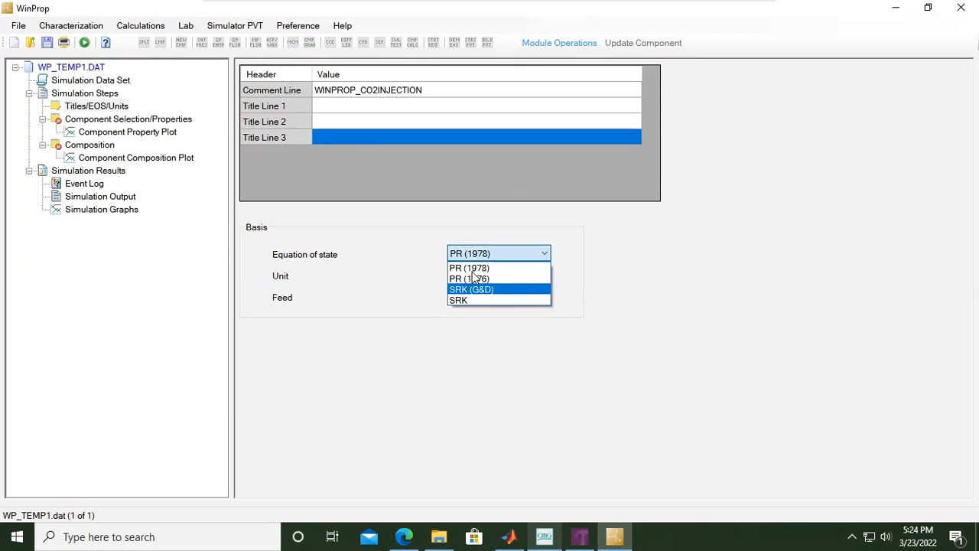
pyautogui.moveTo(483, 297)
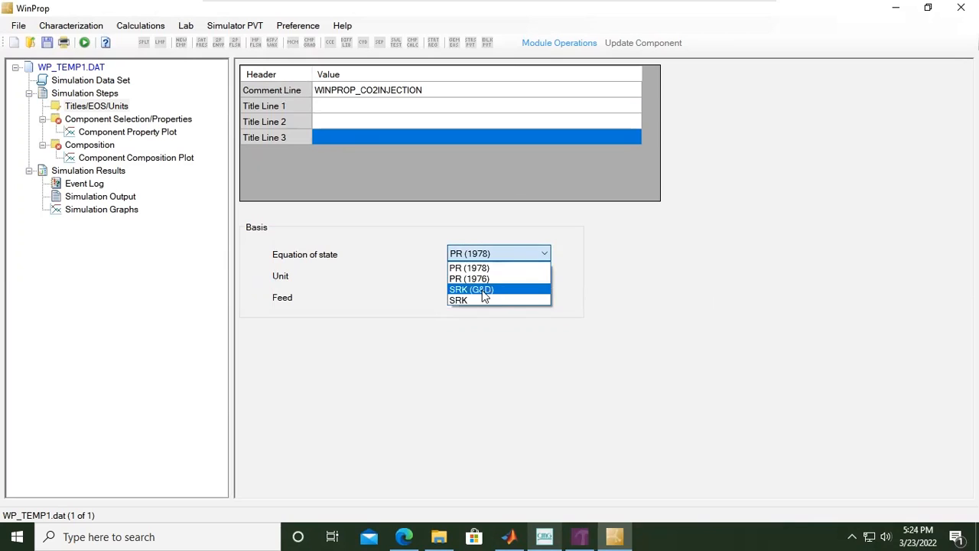
pyautogui.moveTo(499, 296)
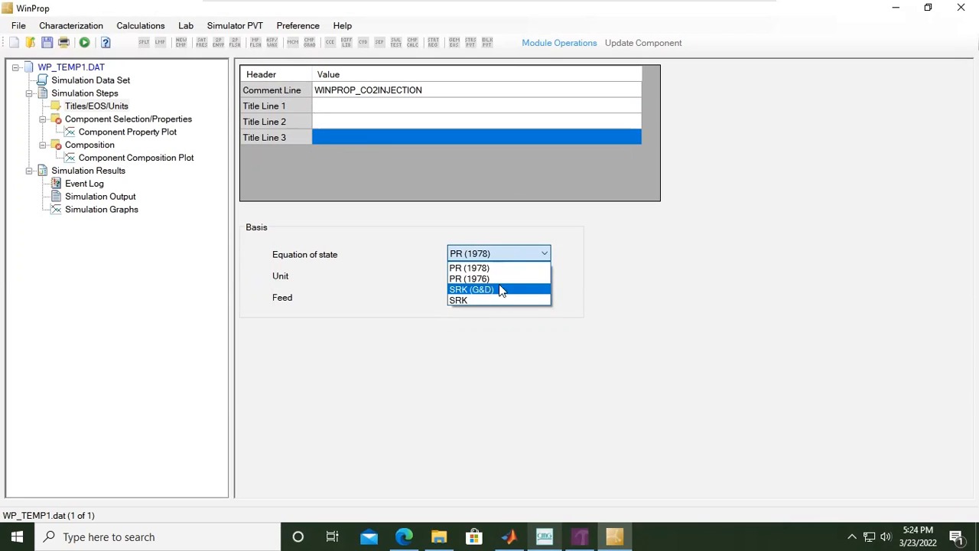
pyautogui.moveTo(459, 299)
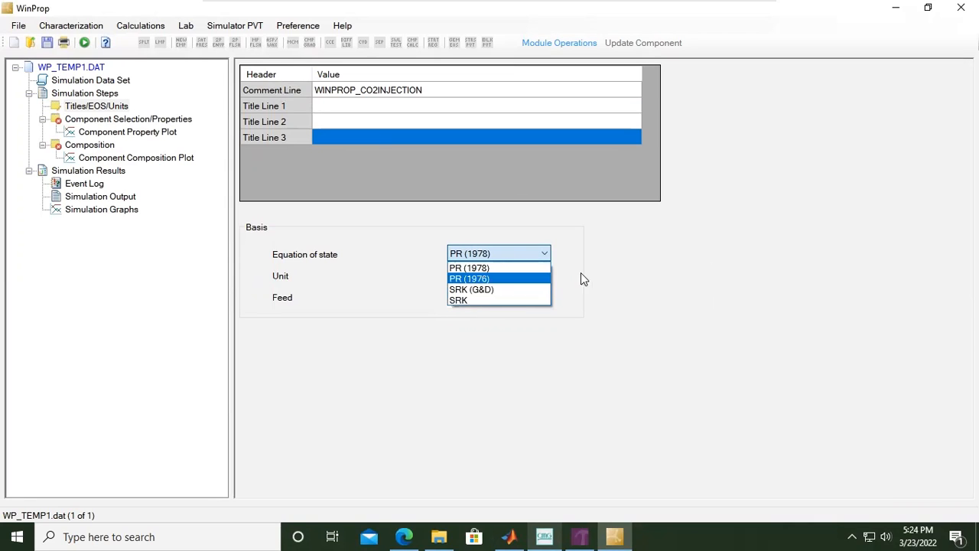
pyautogui.click(468, 266)
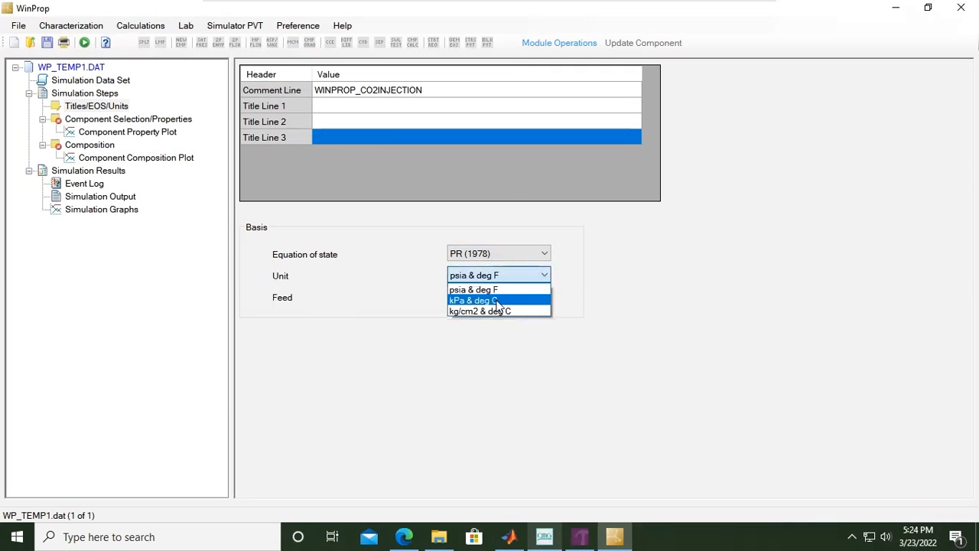
pyautogui.click(473, 299)
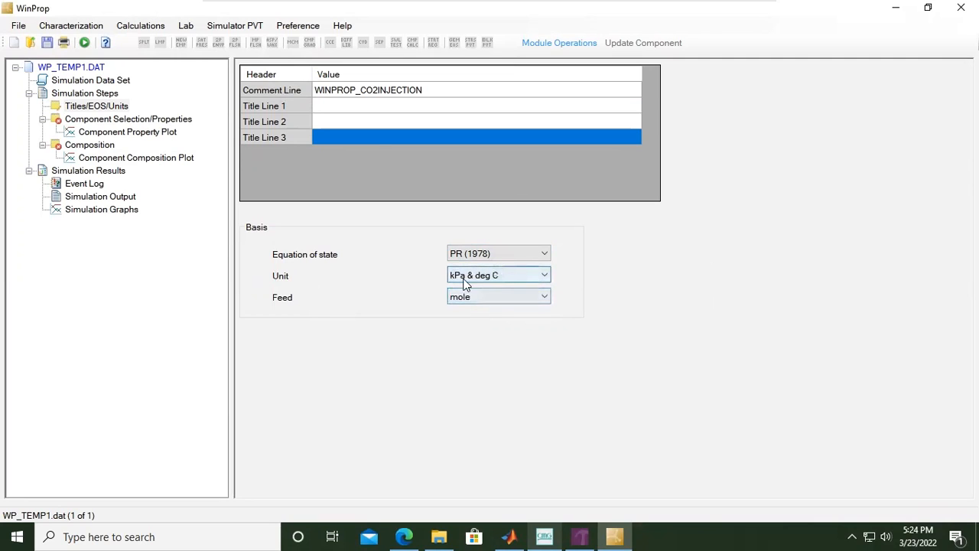
pyautogui.moveTo(496, 278)
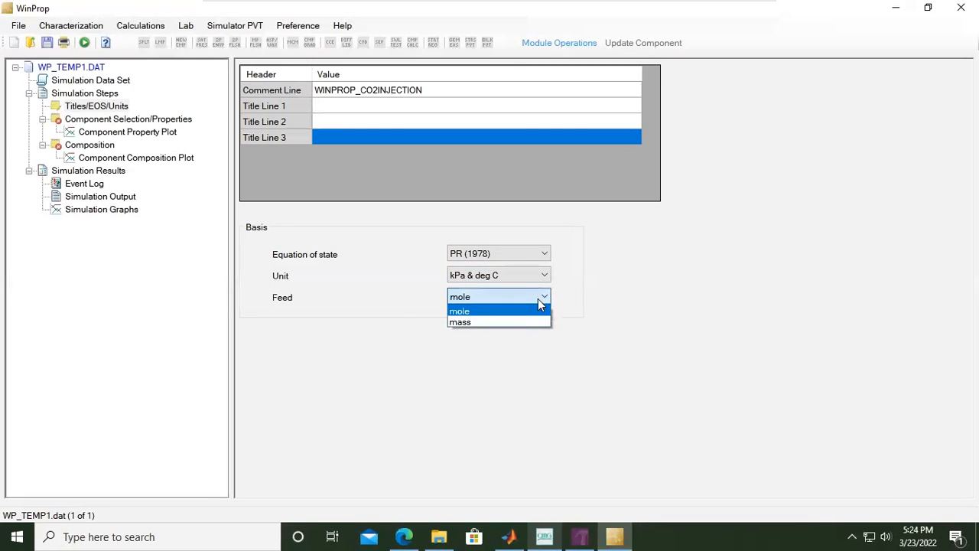
pyautogui.click(459, 310)
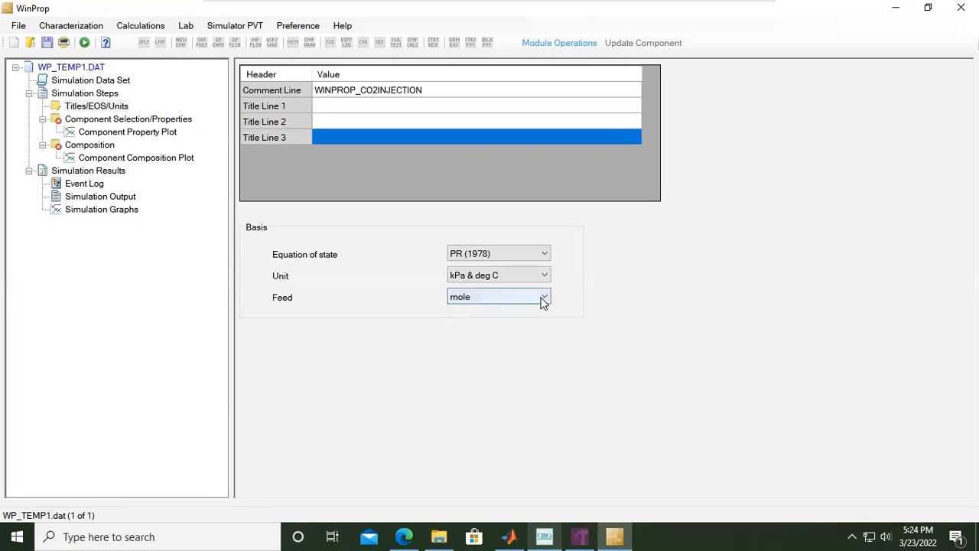
pyautogui.click(543, 296)
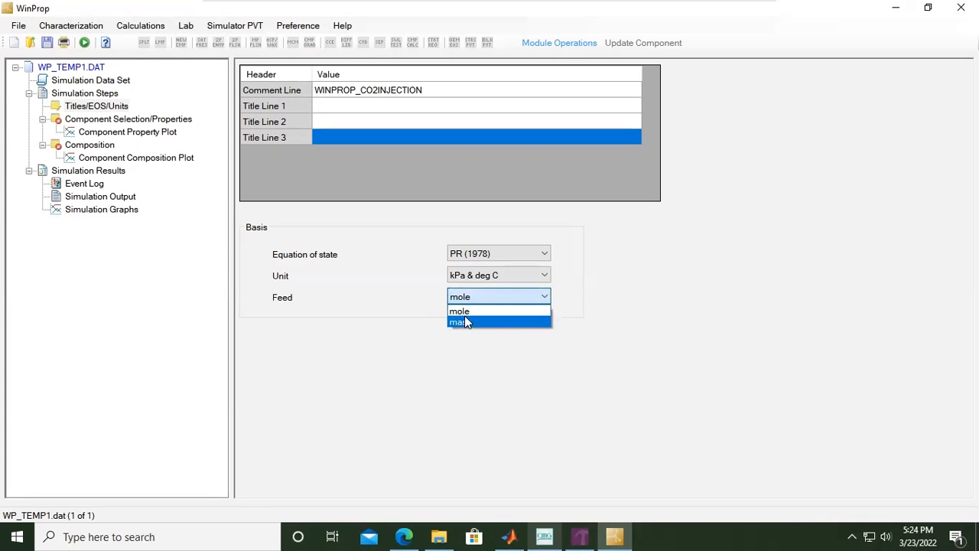
pyautogui.click(459, 310)
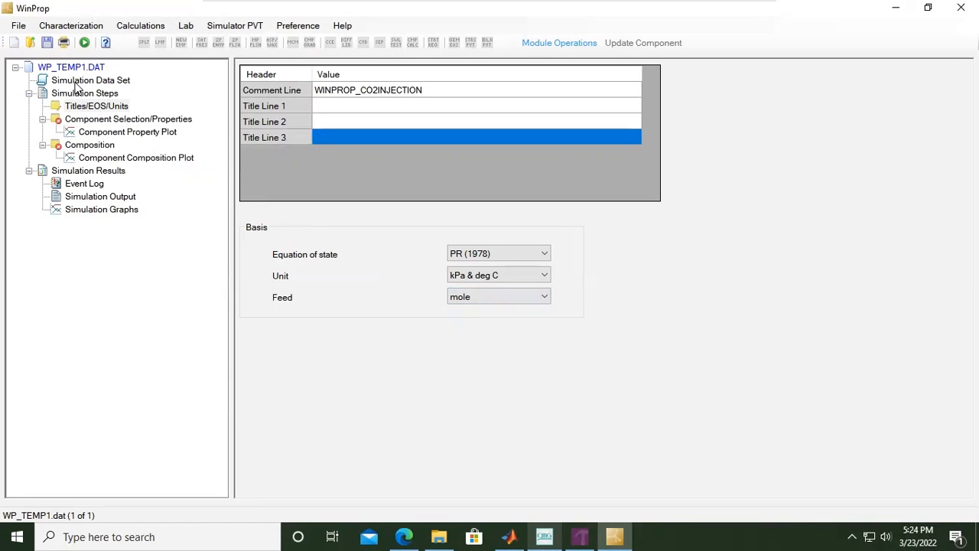
pyautogui.moveTo(97, 98)
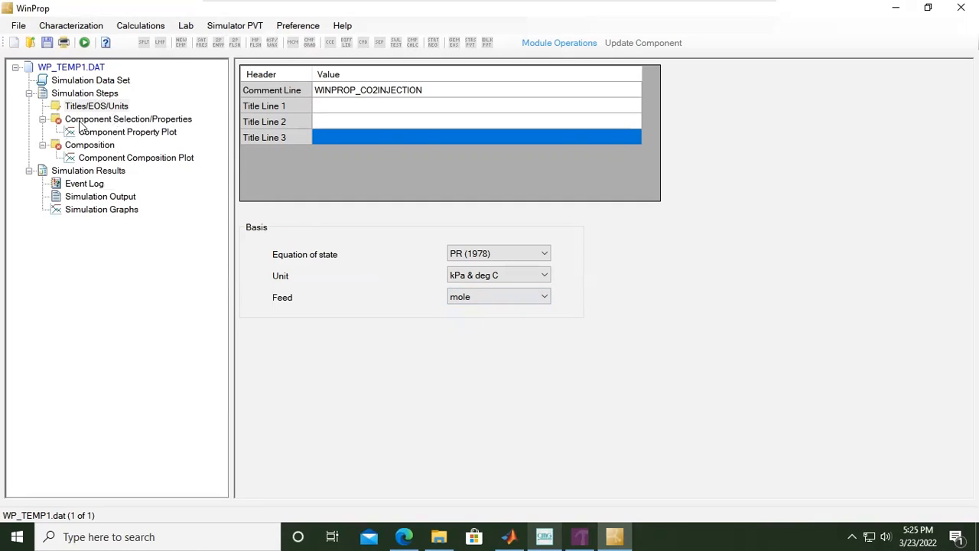
pyautogui.moveTo(89, 125)
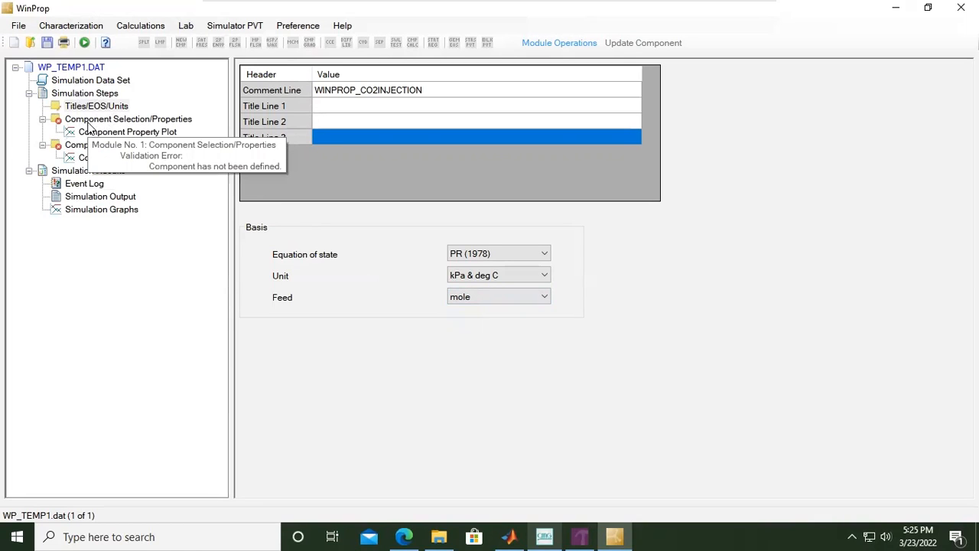
pyautogui.moveTo(146, 126)
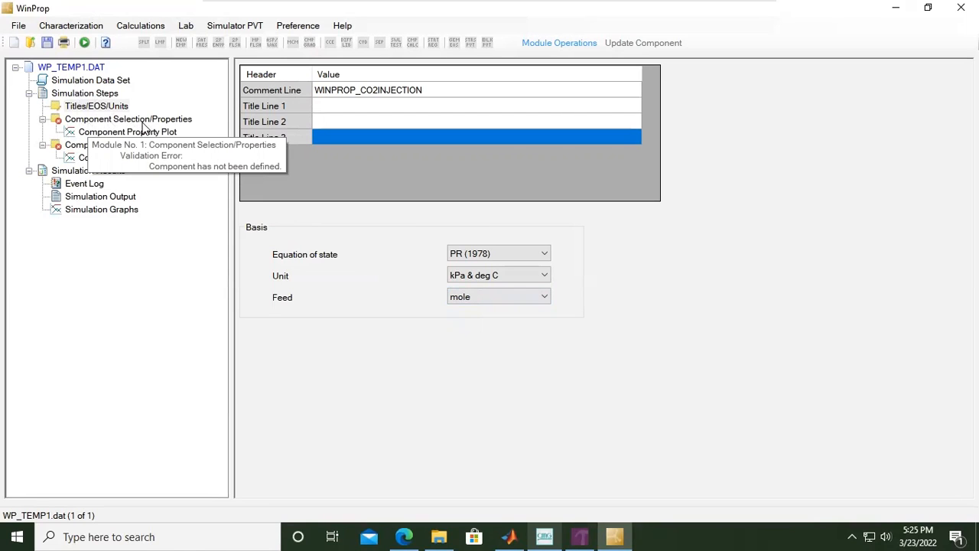
# - Browse the Int. Coef., Aqueous Phase and Model Option tabs, then bring up the Library Components picker
pyautogui.click(129, 119)
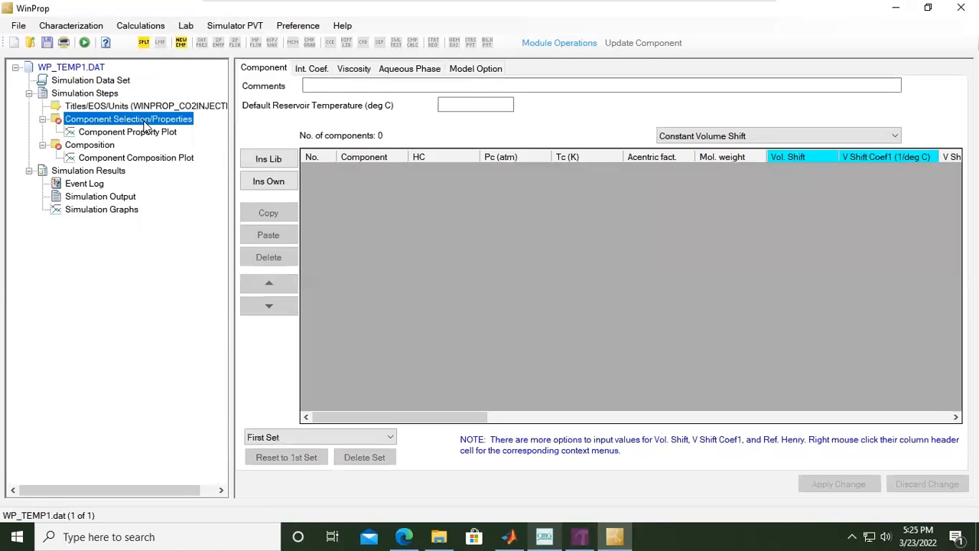
pyautogui.moveTo(745, 272)
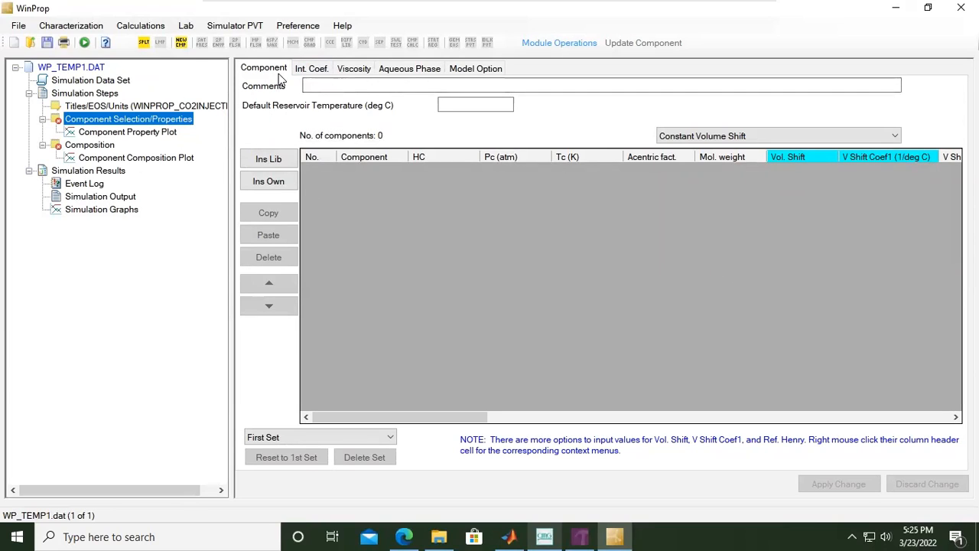
pyautogui.click(310, 67)
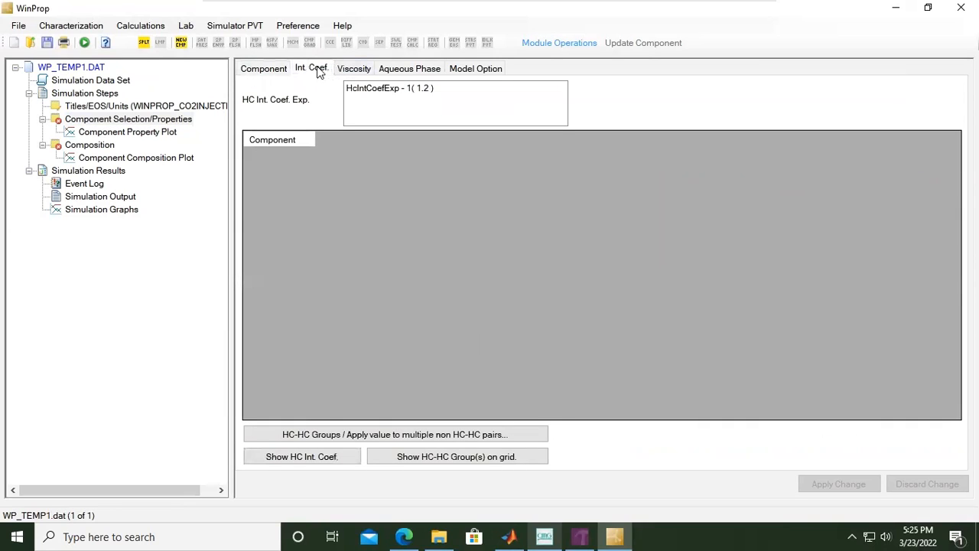
pyautogui.moveTo(353, 69)
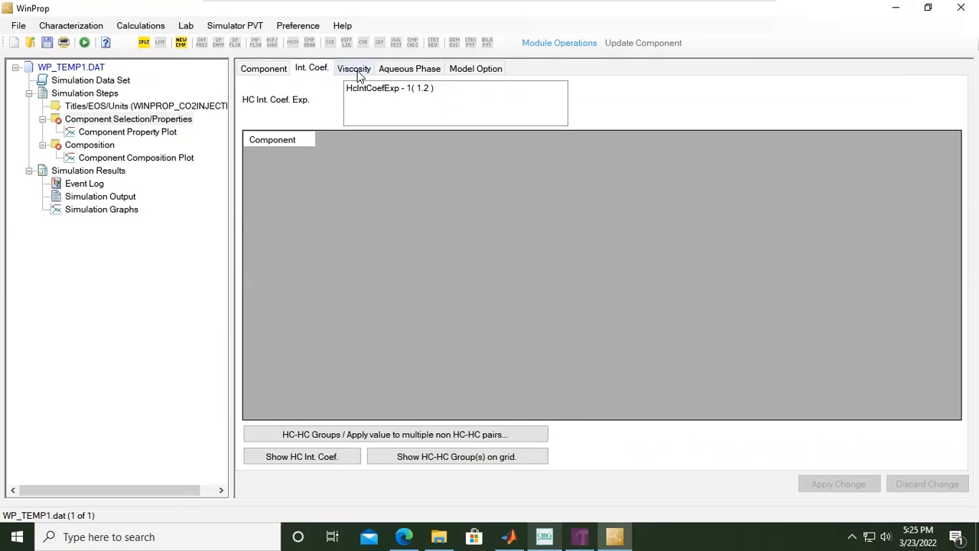
pyautogui.click(410, 67)
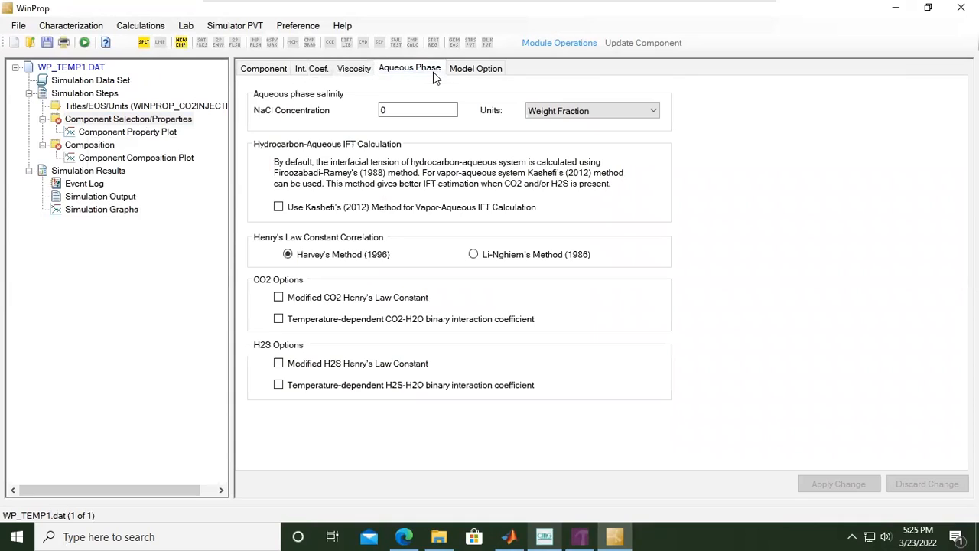
pyautogui.click(474, 67)
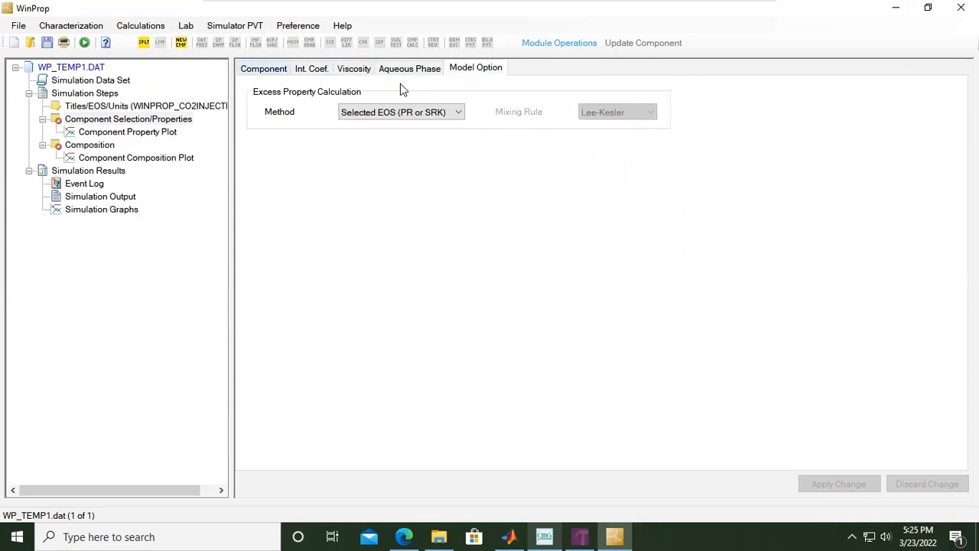
pyautogui.click(263, 67)
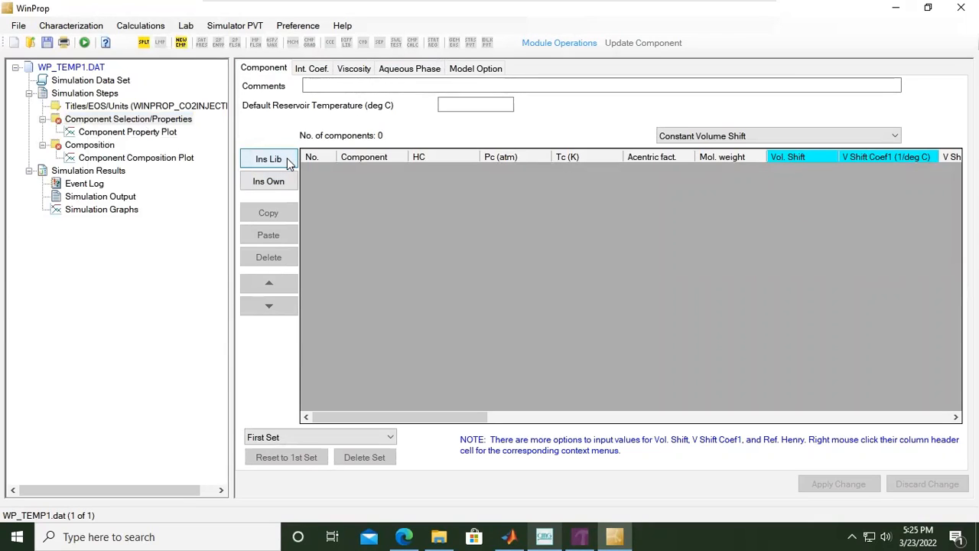
pyautogui.moveTo(289, 171)
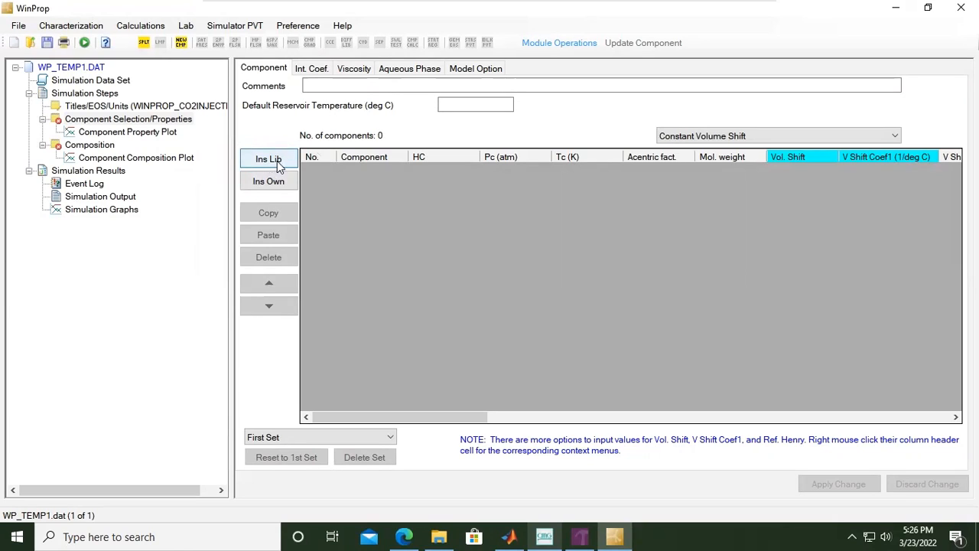
pyautogui.moveTo(288, 166)
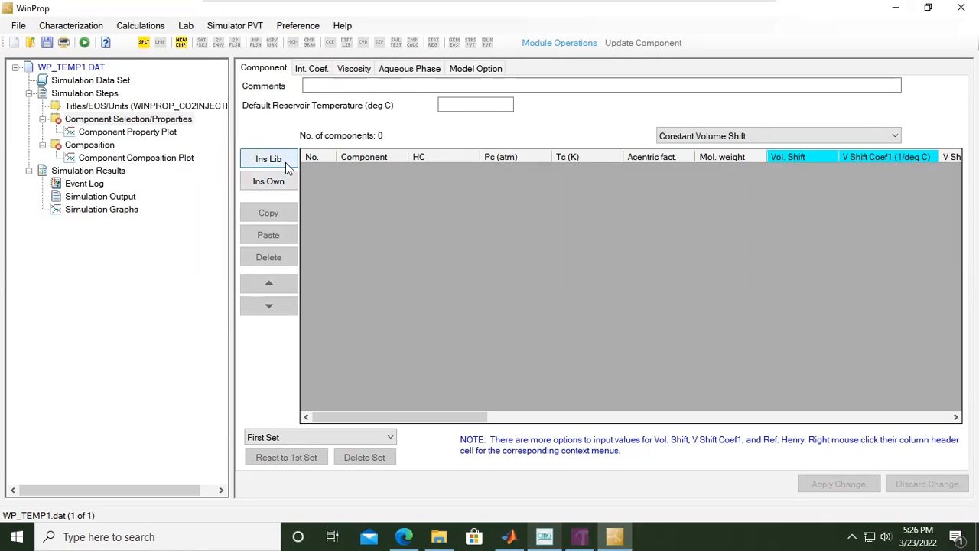
pyautogui.click(269, 159)
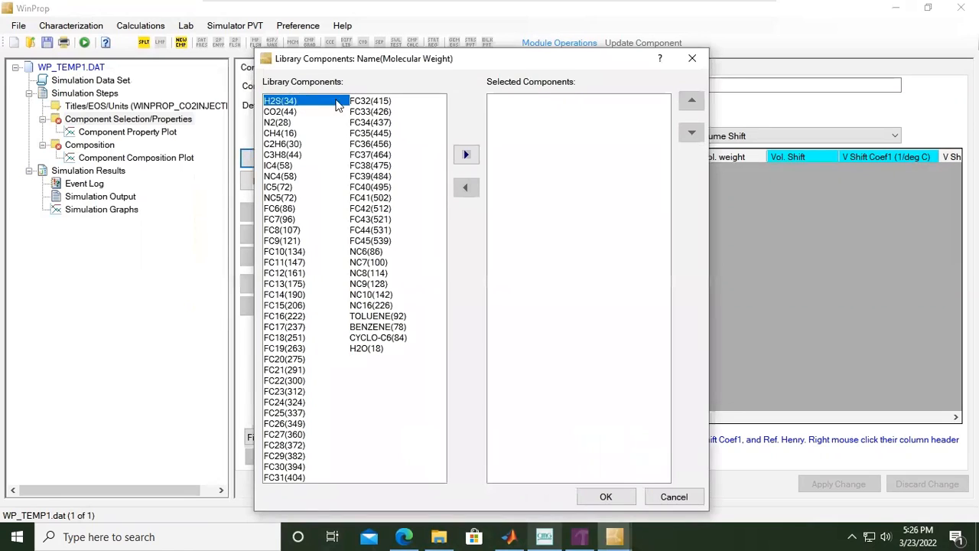
pyautogui.moveTo(318, 125)
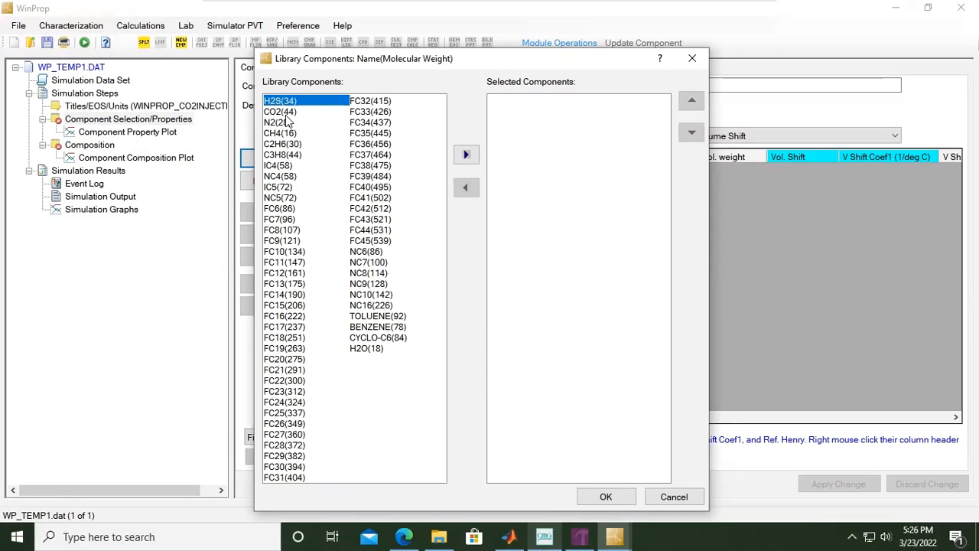
pyautogui.moveTo(303, 114)
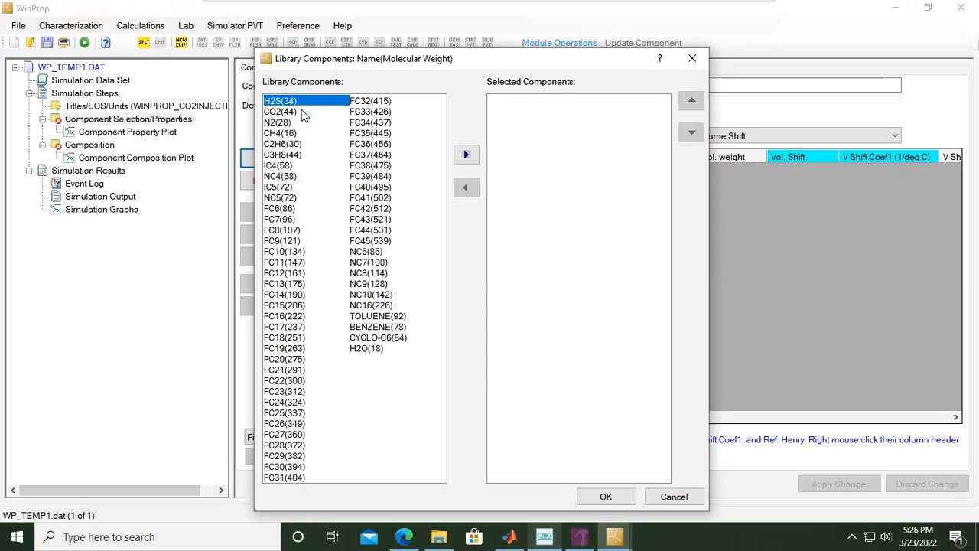
# - Add CO2(44) and CH4(16) from the library to the component table and confirm
pyautogui.click(280, 112)
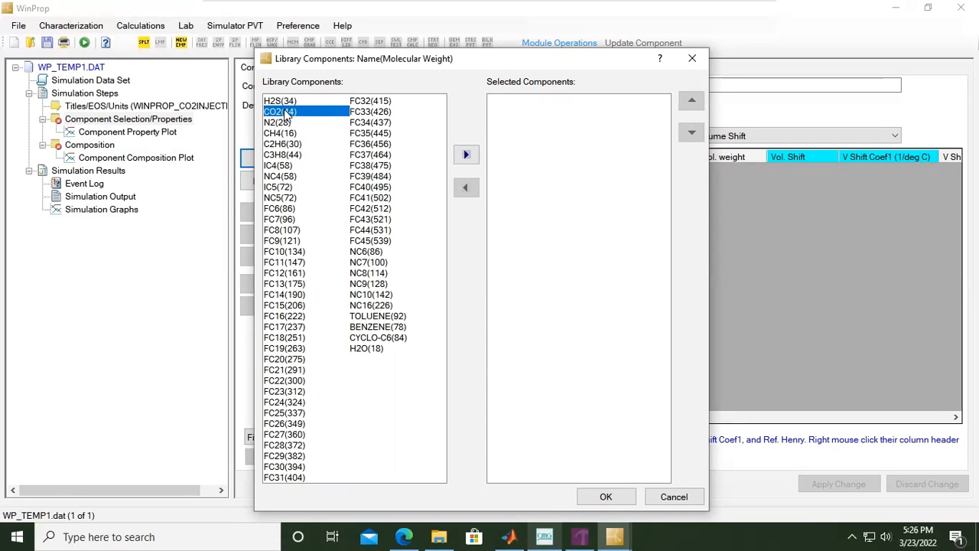
pyautogui.moveTo(465, 154)
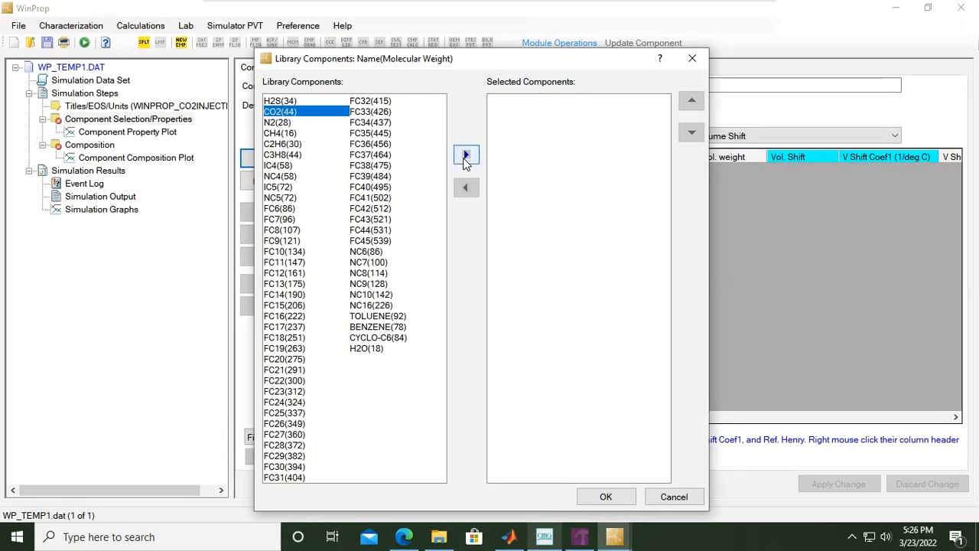
pyautogui.click(465, 153)
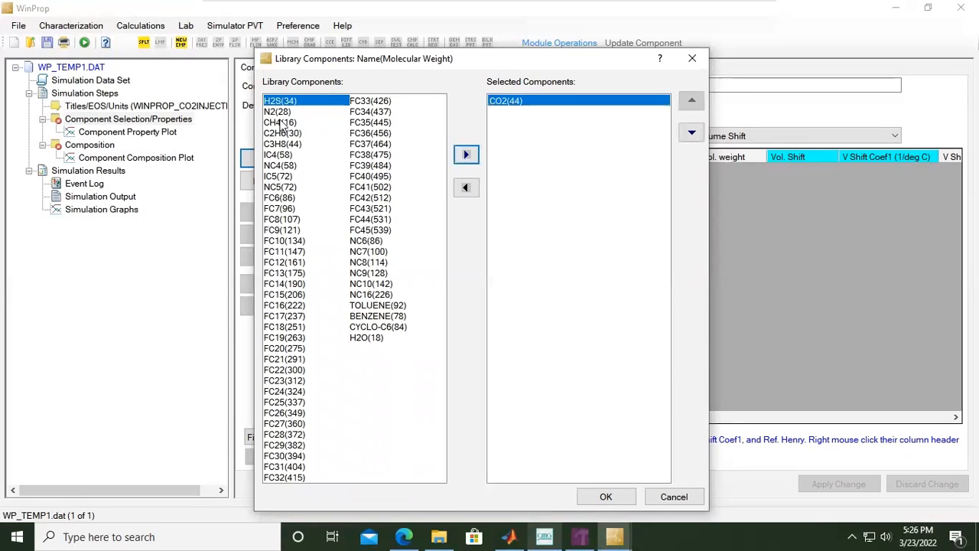
pyautogui.click(280, 122)
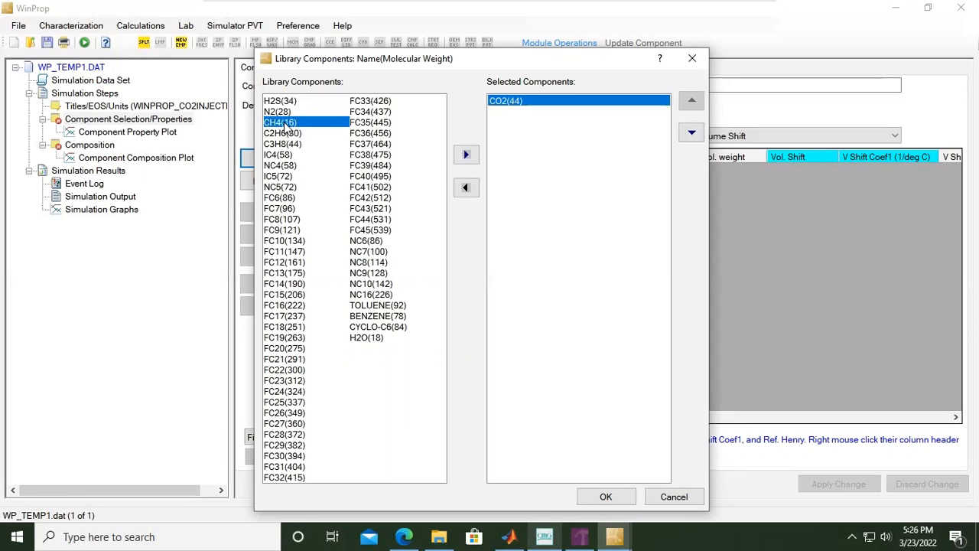
pyautogui.click(465, 154)
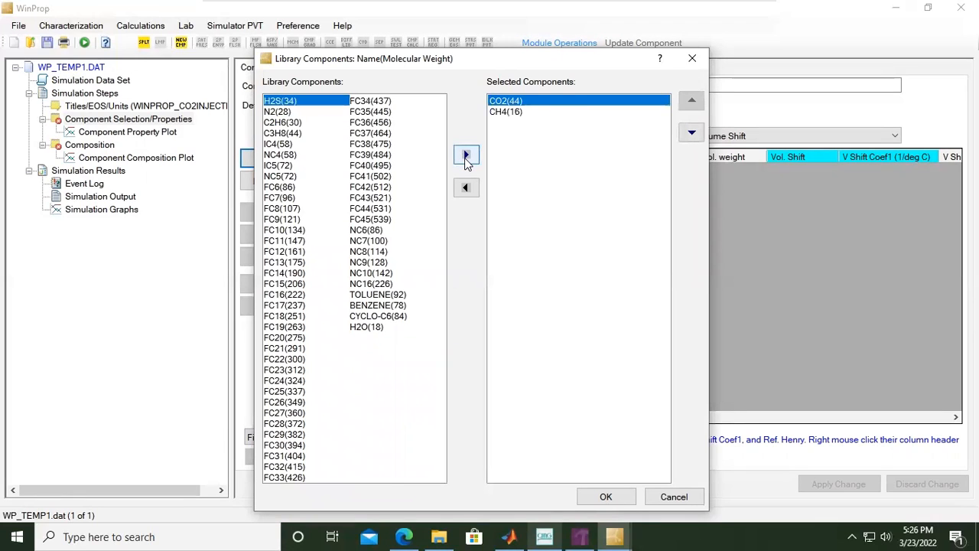
pyautogui.moveTo(626, 172)
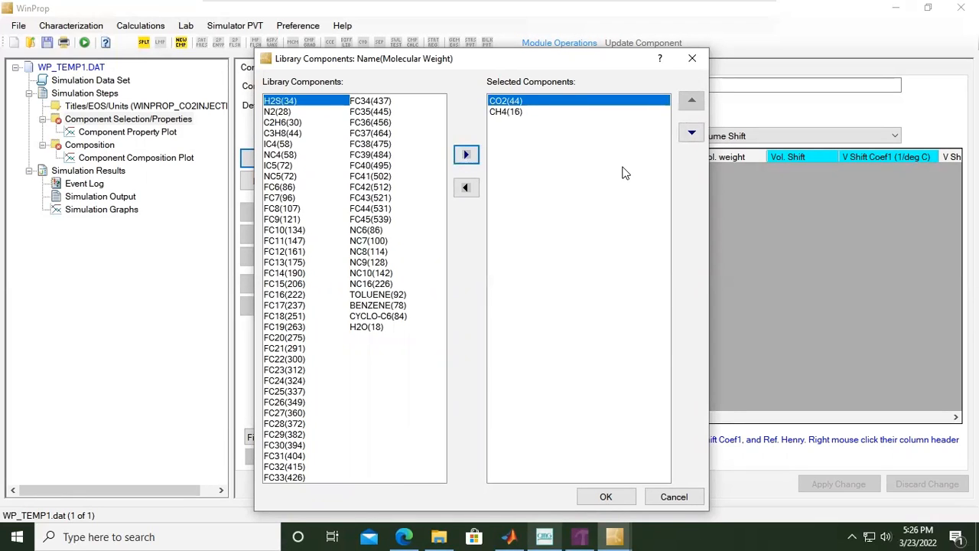
pyautogui.moveTo(648, 392)
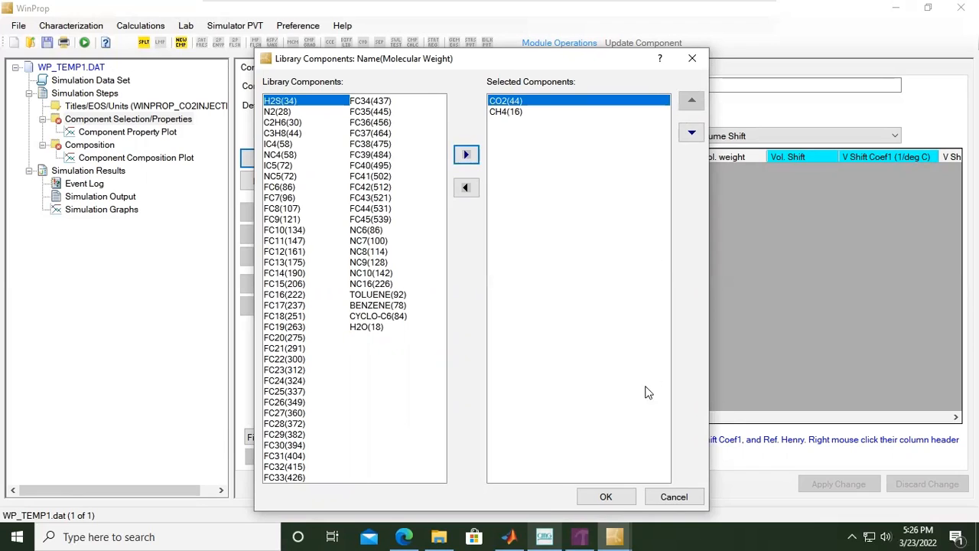
pyautogui.click(605, 495)
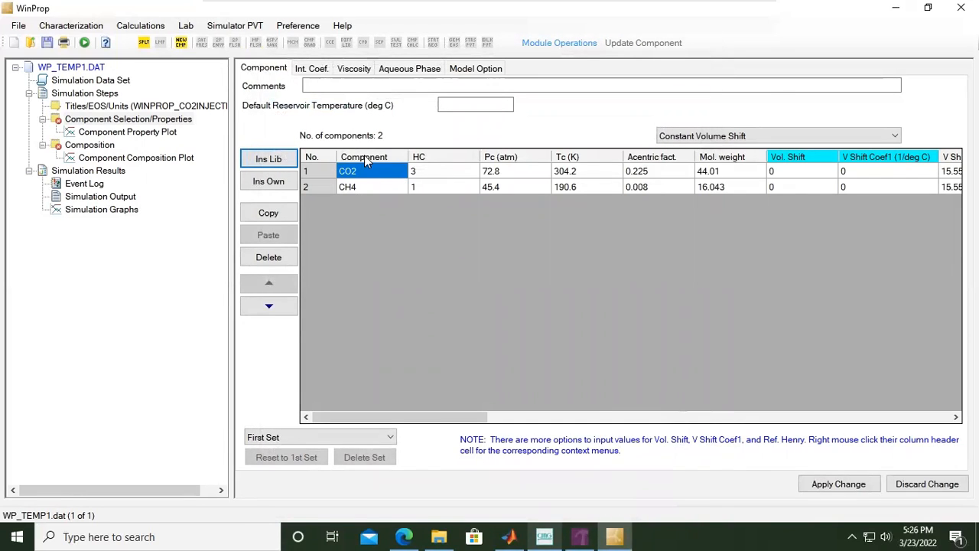
pyautogui.moveTo(392, 190)
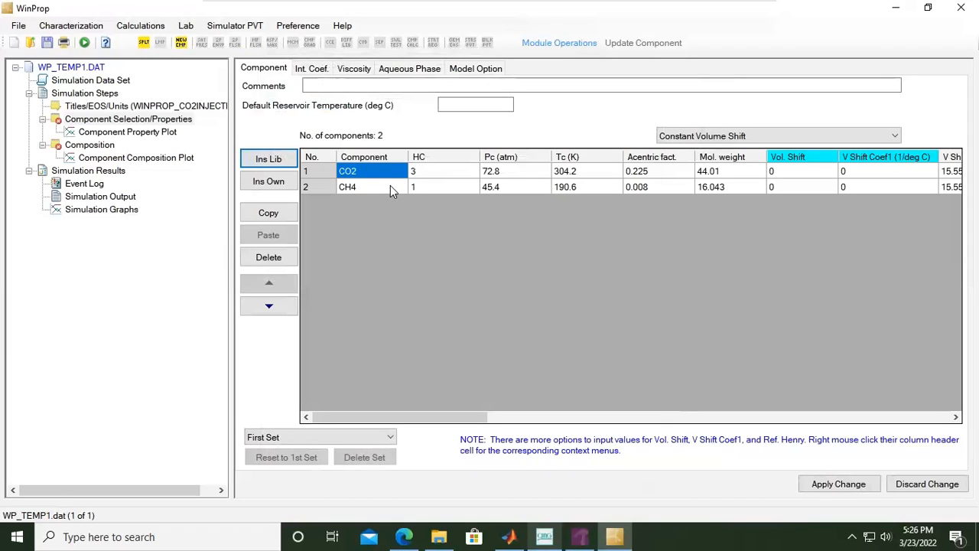
pyautogui.moveTo(511, 179)
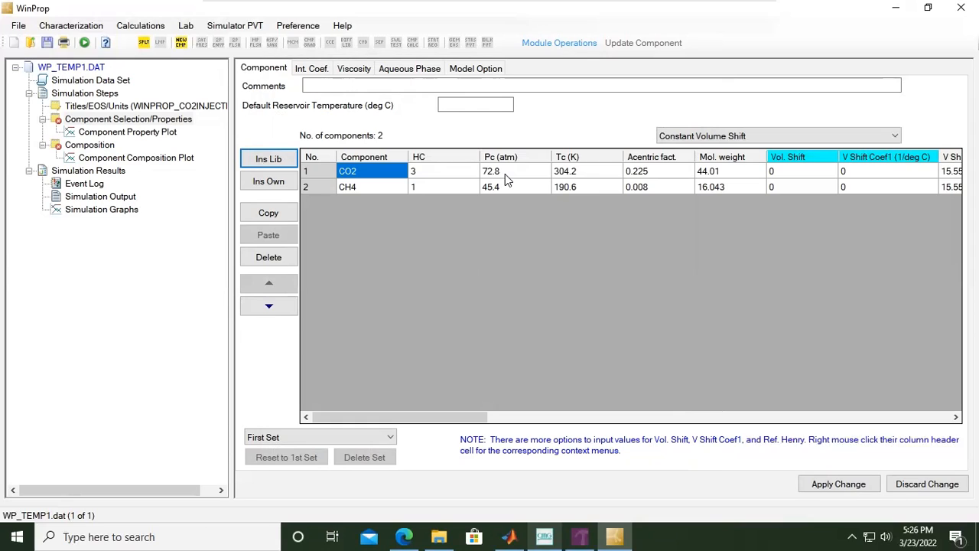
pyautogui.moveTo(559, 177)
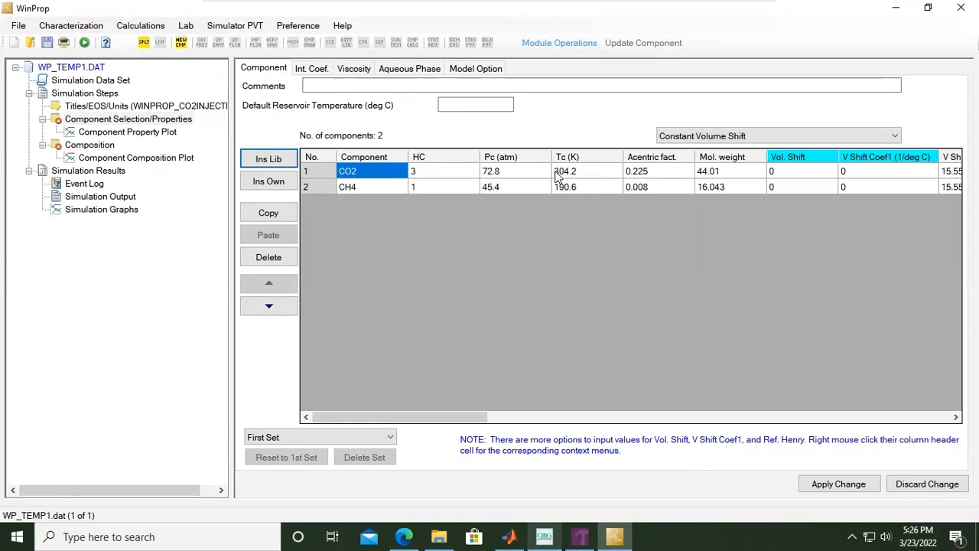
pyautogui.moveTo(603, 185)
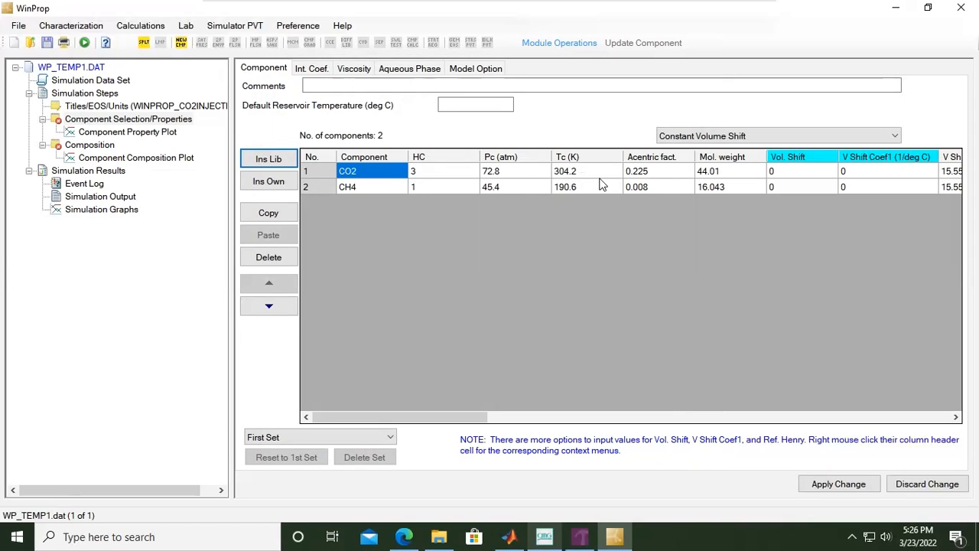
pyautogui.moveTo(644, 180)
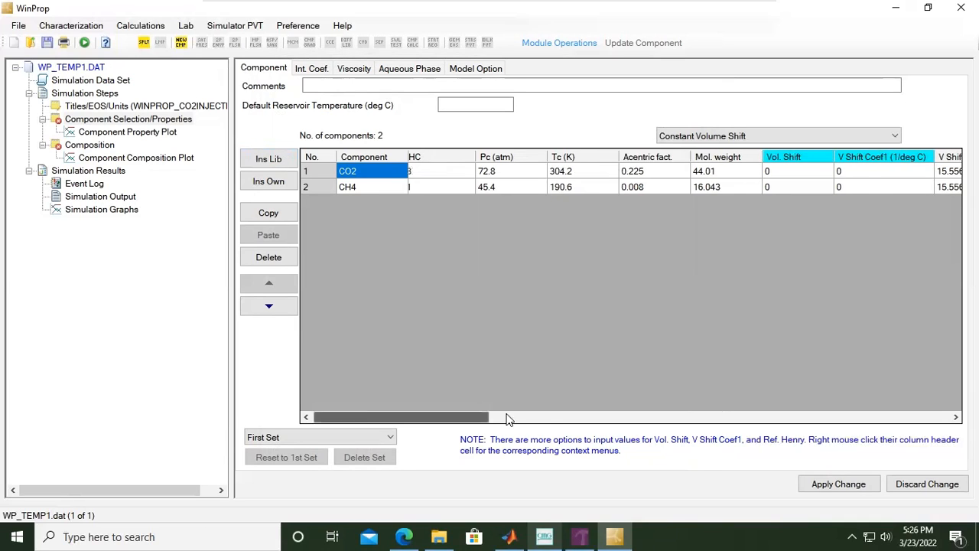
pyautogui.hscroll(3)
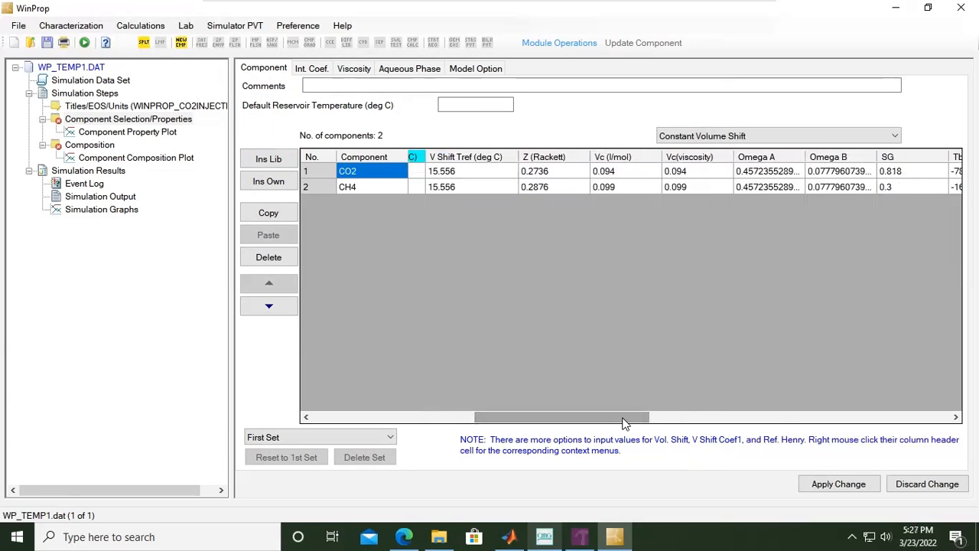
pyautogui.moveTo(640, 426)
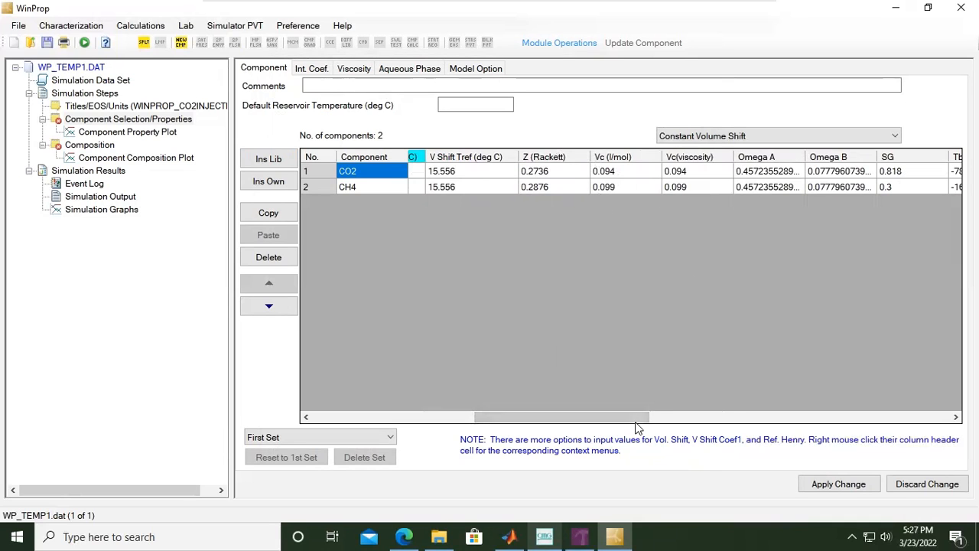
pyautogui.hscroll(3)
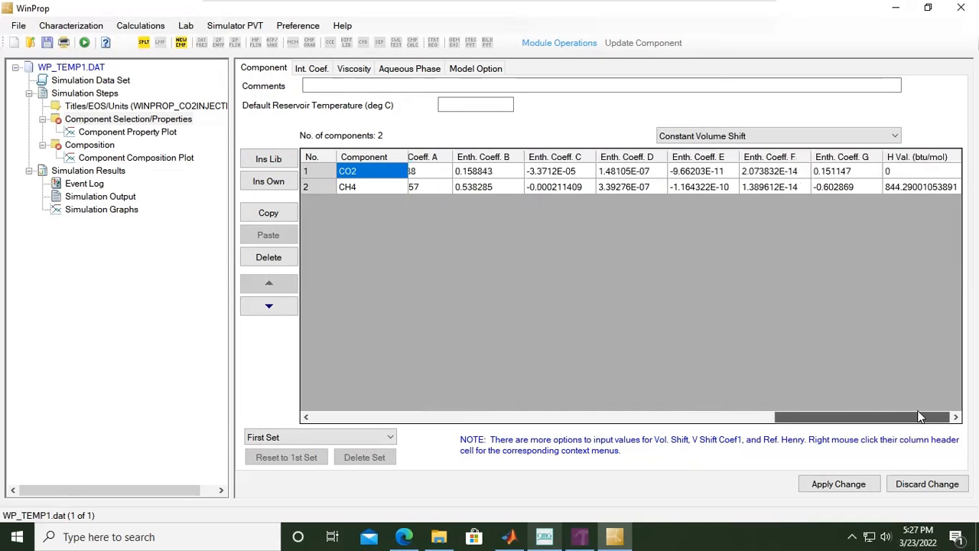
pyautogui.hscroll(-3)
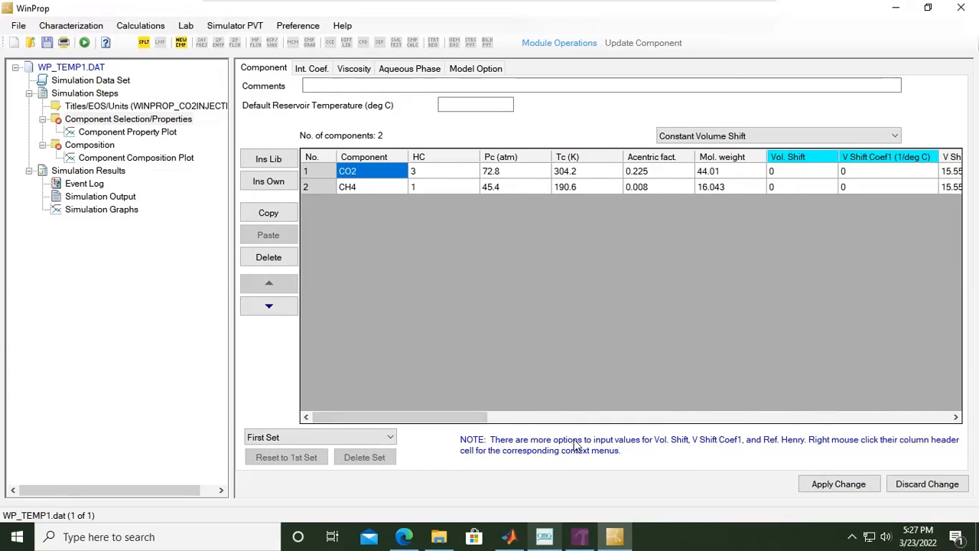
pyautogui.moveTo(666, 449)
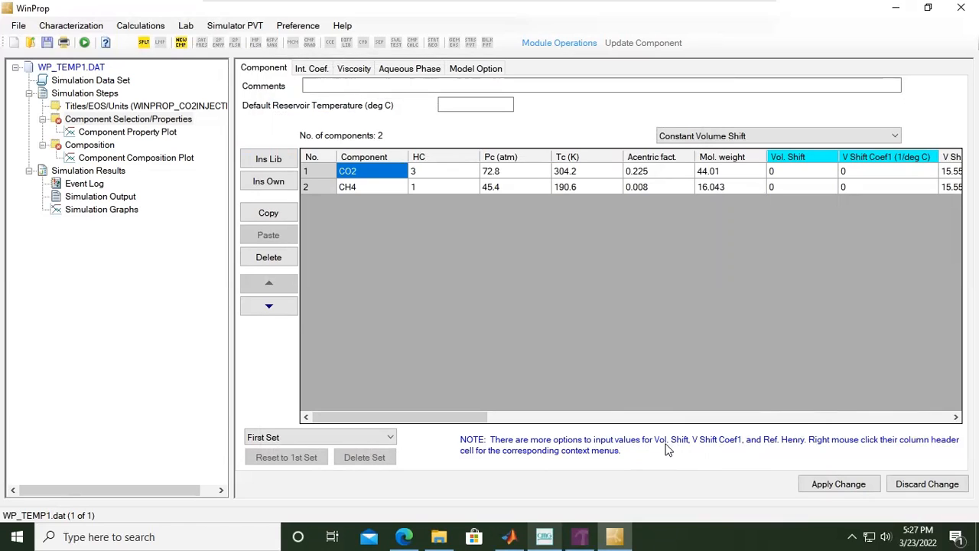
pyautogui.moveTo(733, 453)
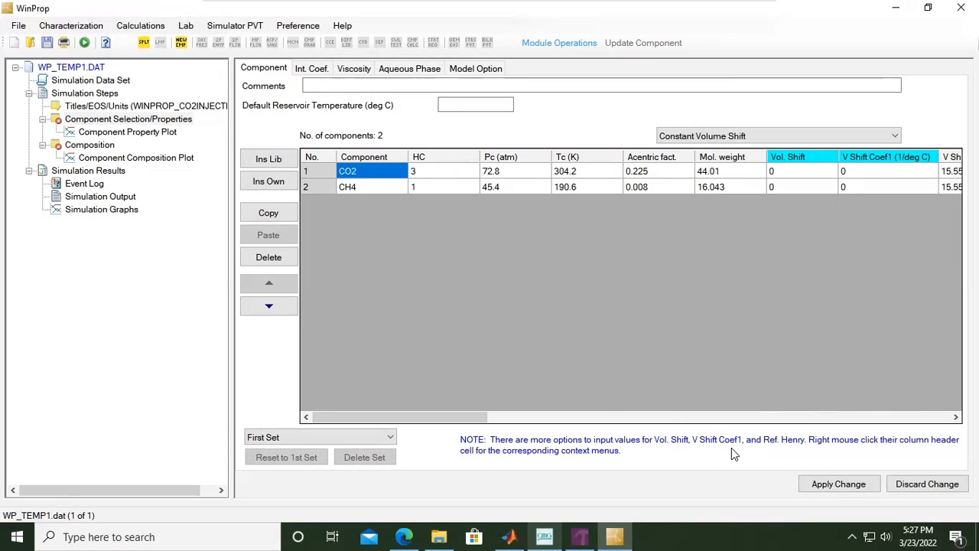
pyautogui.moveTo(792, 447)
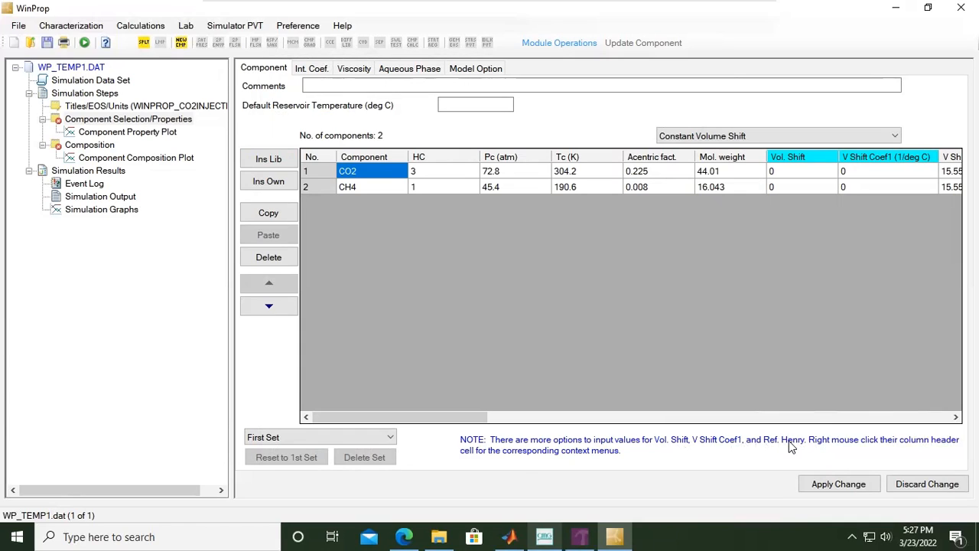
pyautogui.moveTo(793, 442)
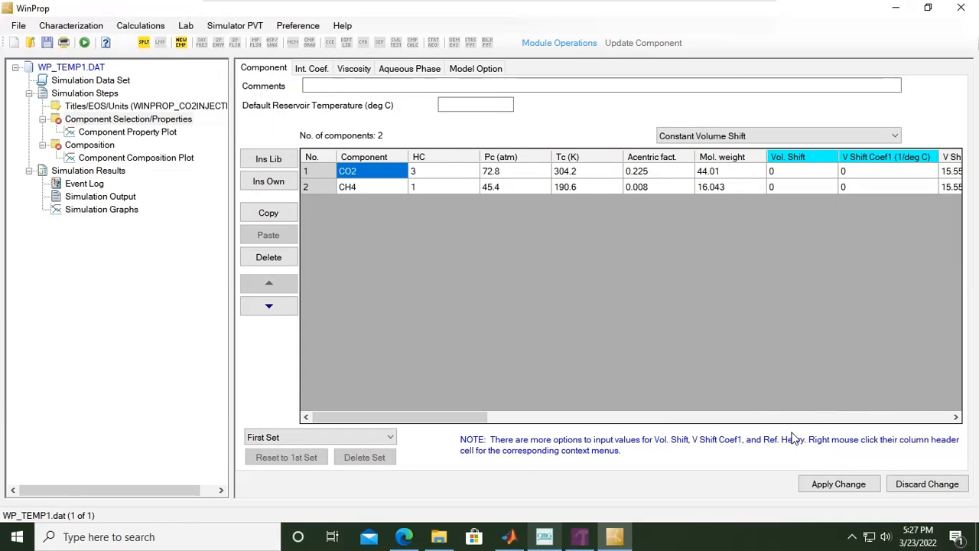
pyautogui.moveTo(803, 447)
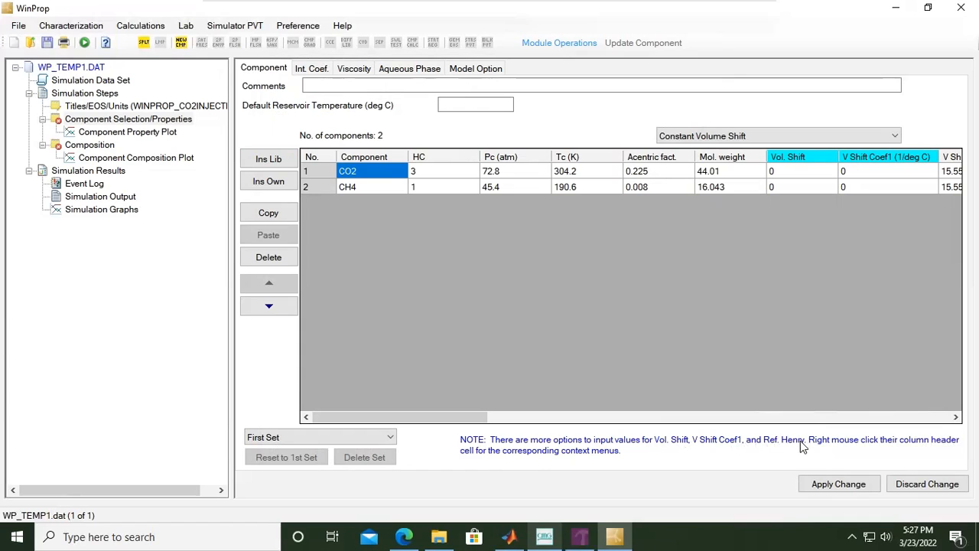
pyautogui.moveTo(890, 452)
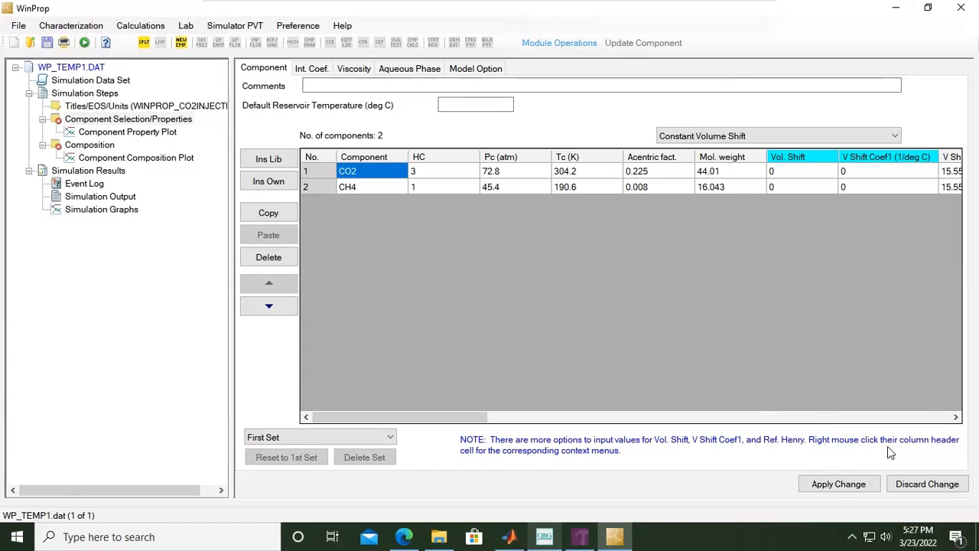
pyautogui.moveTo(796, 162)
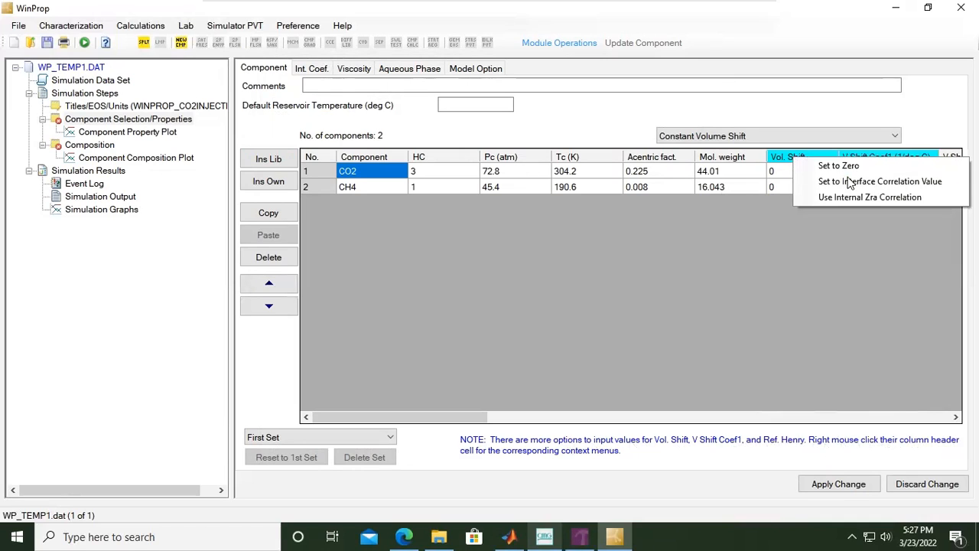
pyautogui.moveTo(841, 196)
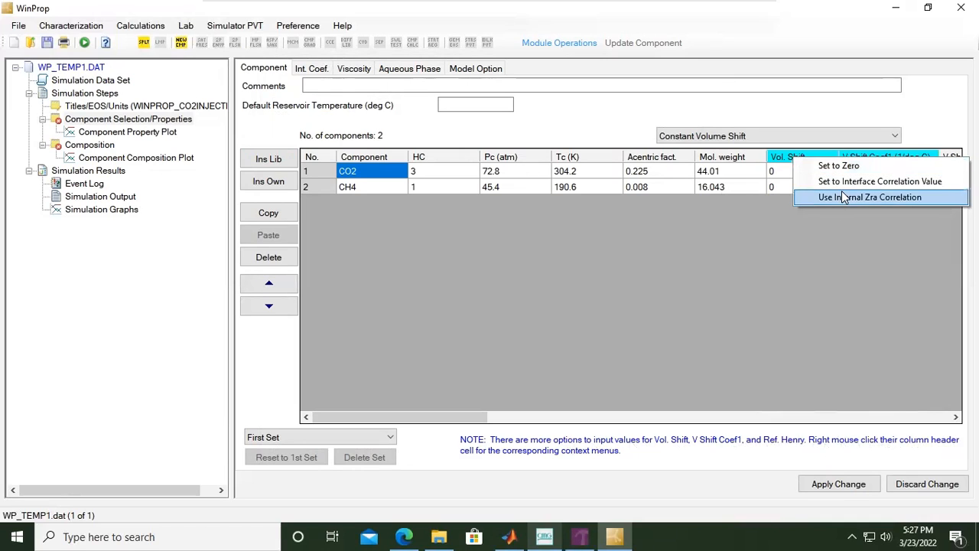
pyautogui.moveTo(838, 202)
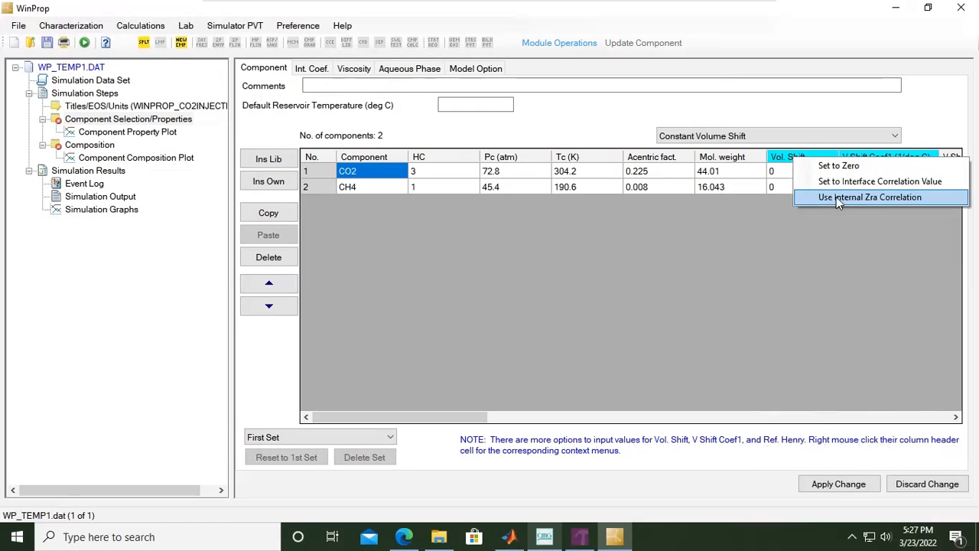
pyautogui.moveTo(886, 213)
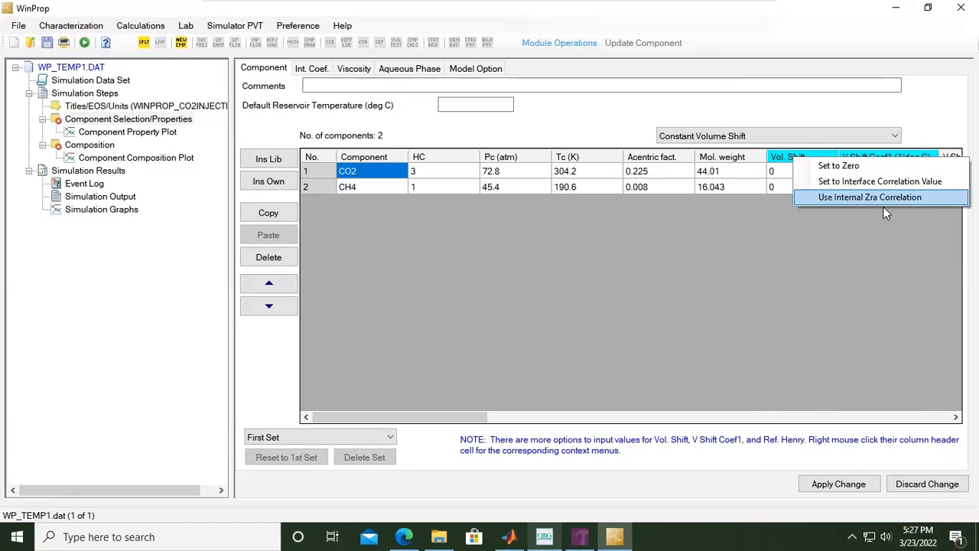
pyautogui.moveTo(475, 458)
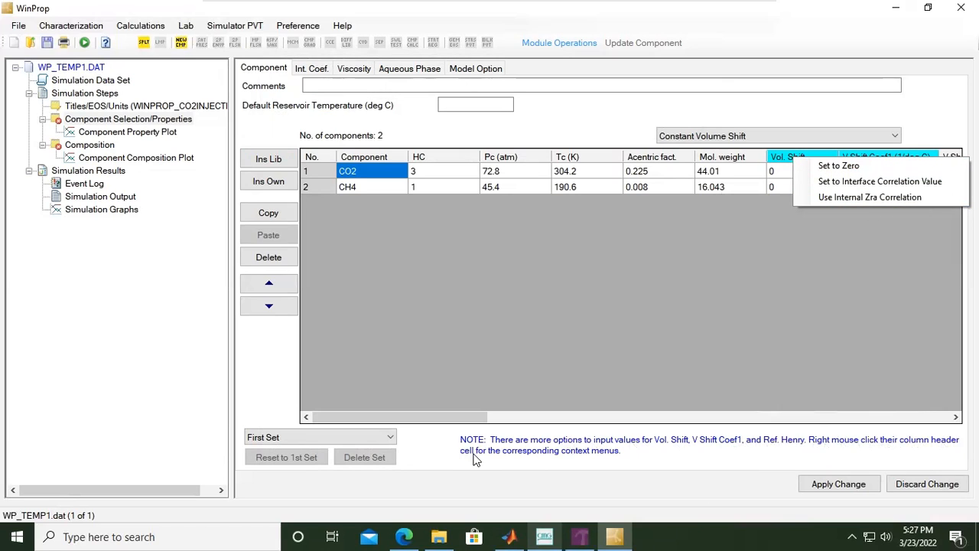
pyautogui.moveTo(599, 462)
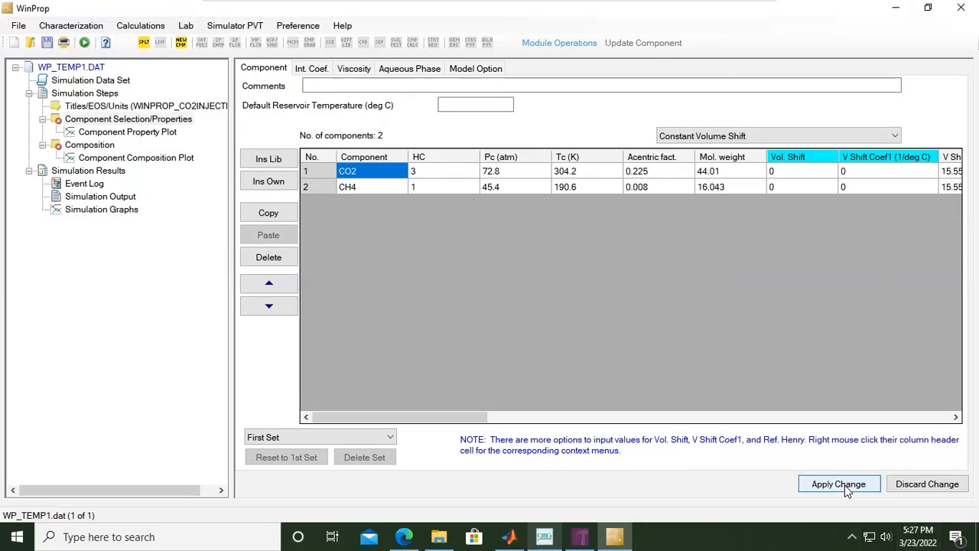
# - Apply the component table changes, dismiss the verify-compositions notice, and show the Composition step for CO2 and CH4
pyautogui.click(839, 484)
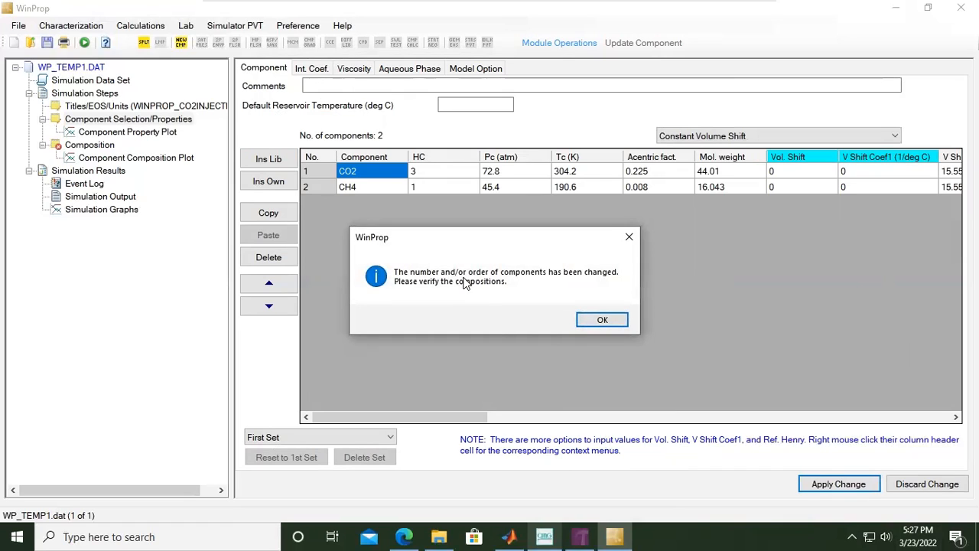
pyautogui.moveTo(572, 283)
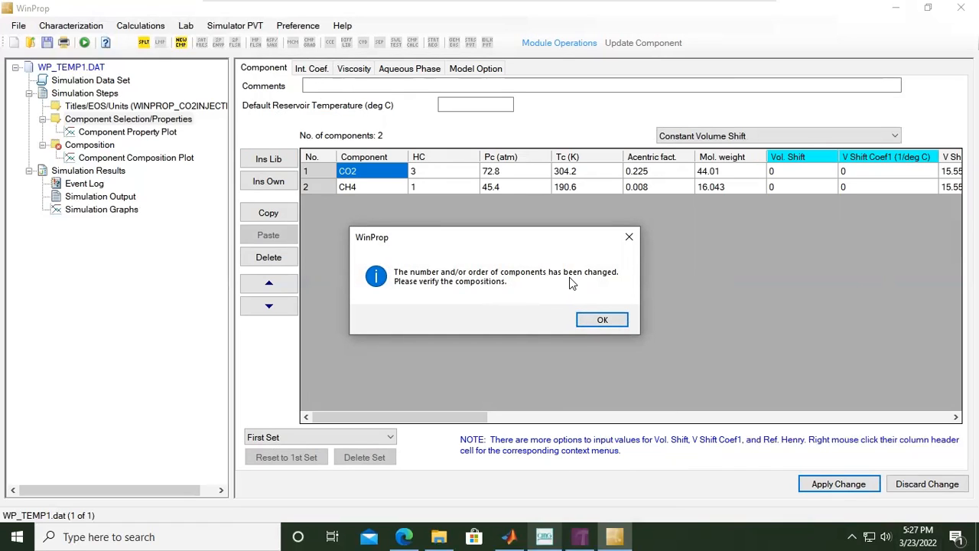
pyautogui.moveTo(469, 288)
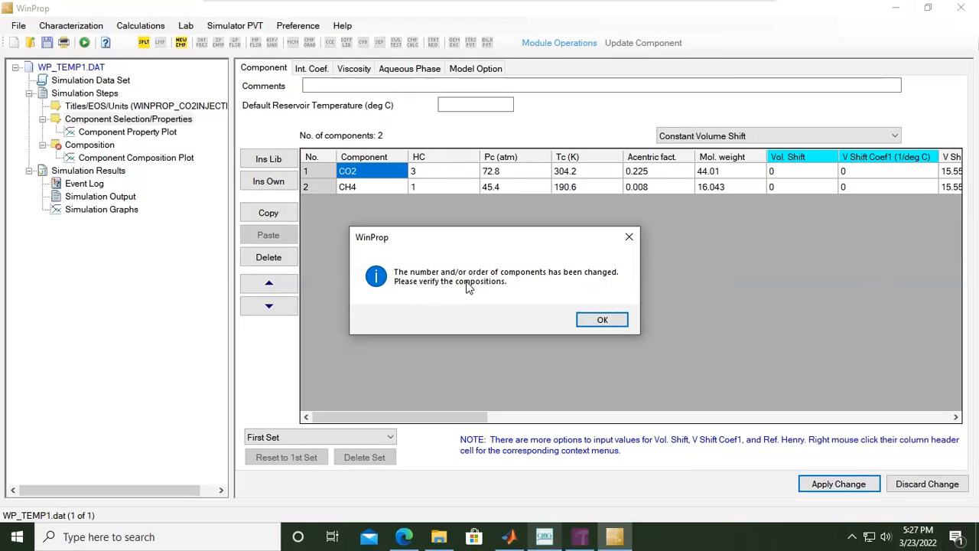
pyautogui.moveTo(392, 196)
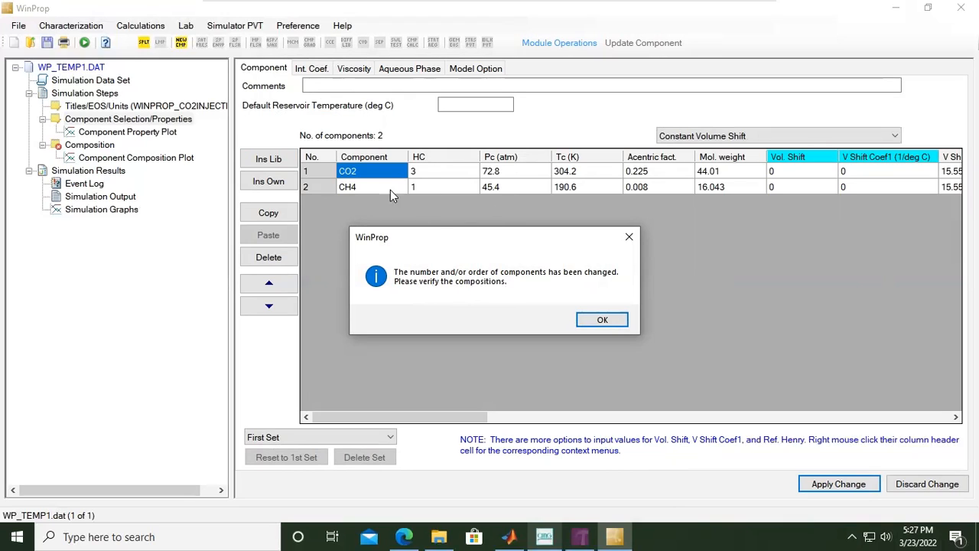
pyautogui.click(603, 319)
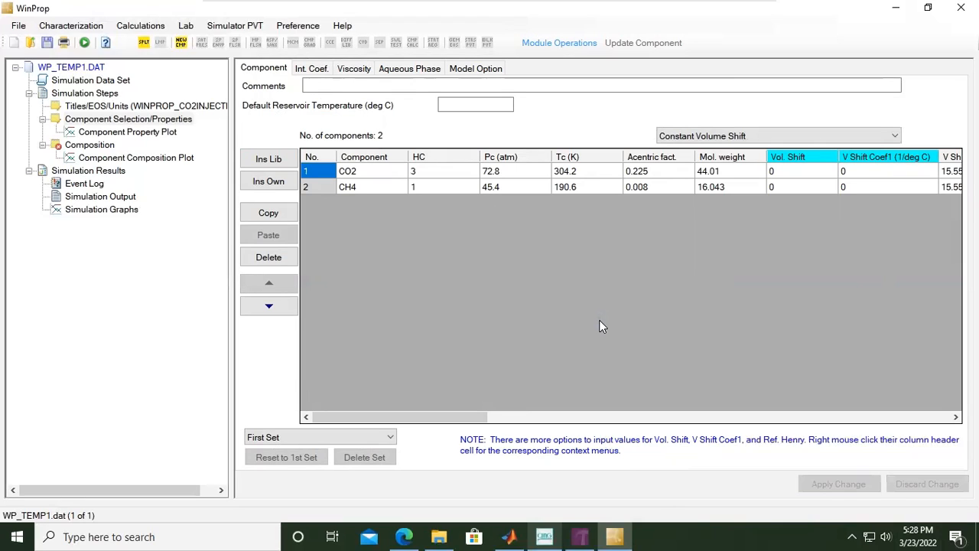
pyautogui.moveTo(111, 167)
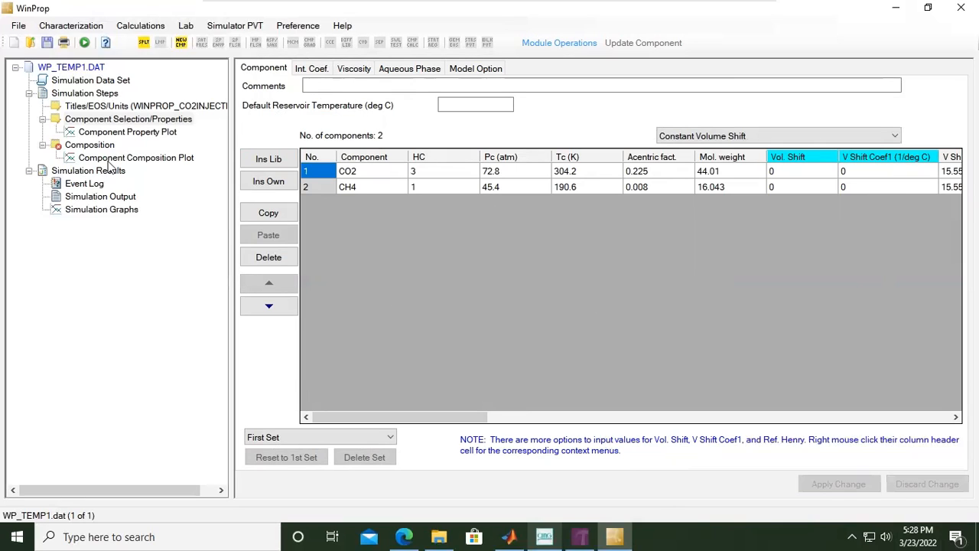
pyautogui.moveTo(89, 143)
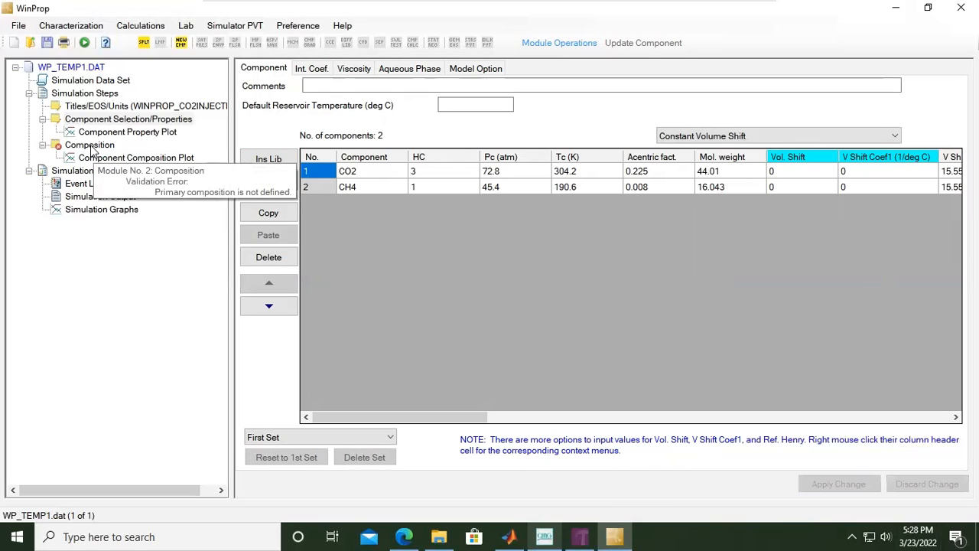
pyautogui.click(88, 144)
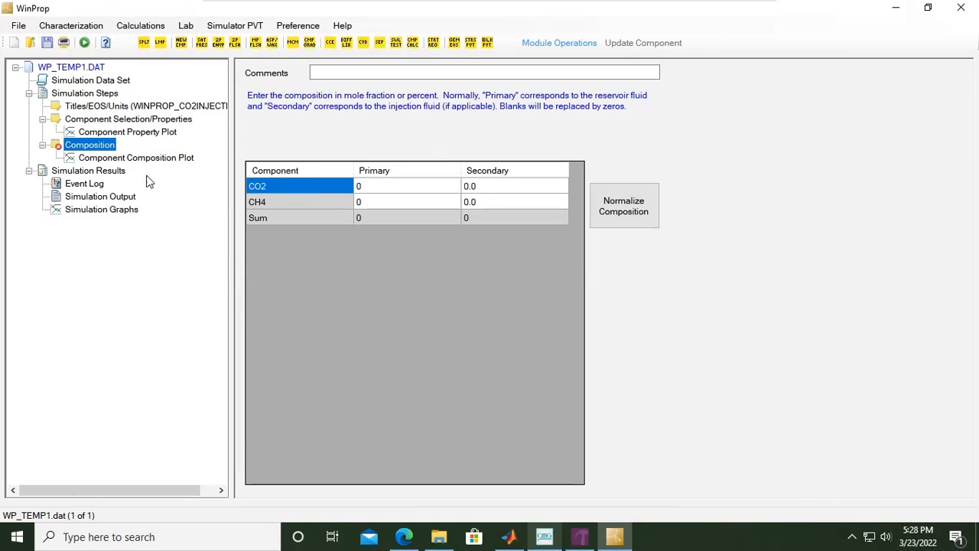